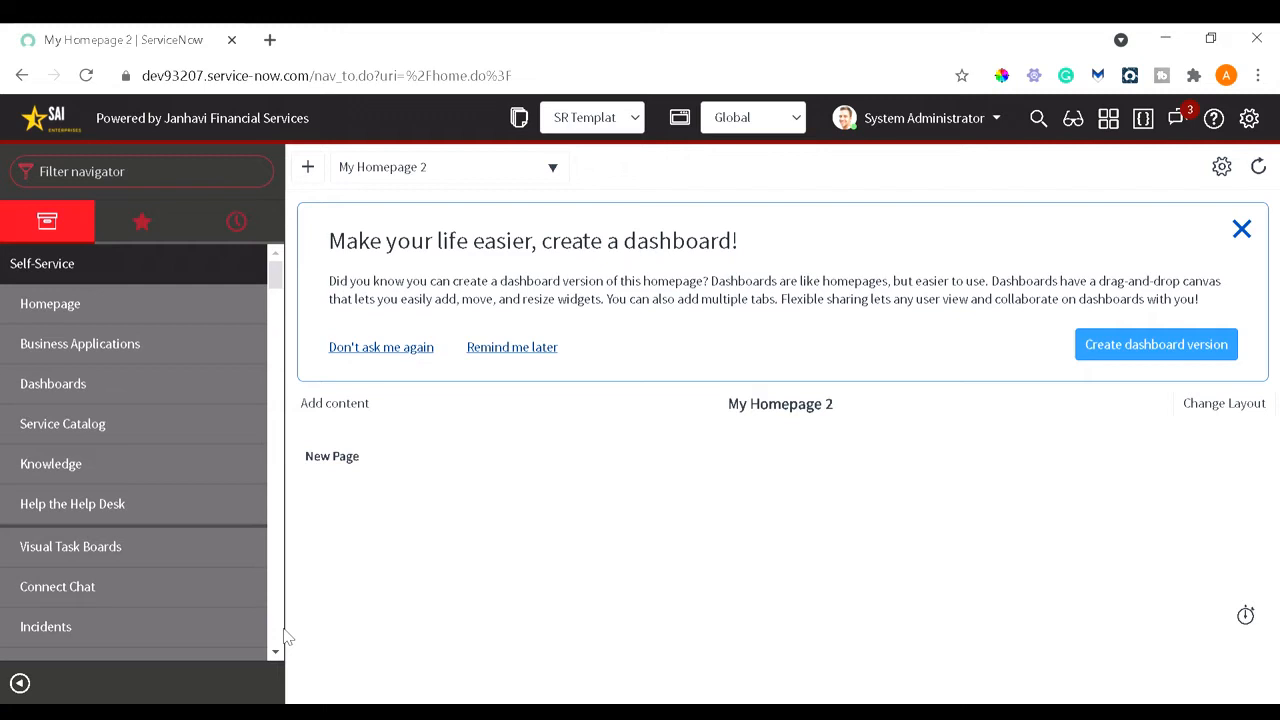
mouse_move(136, 520)
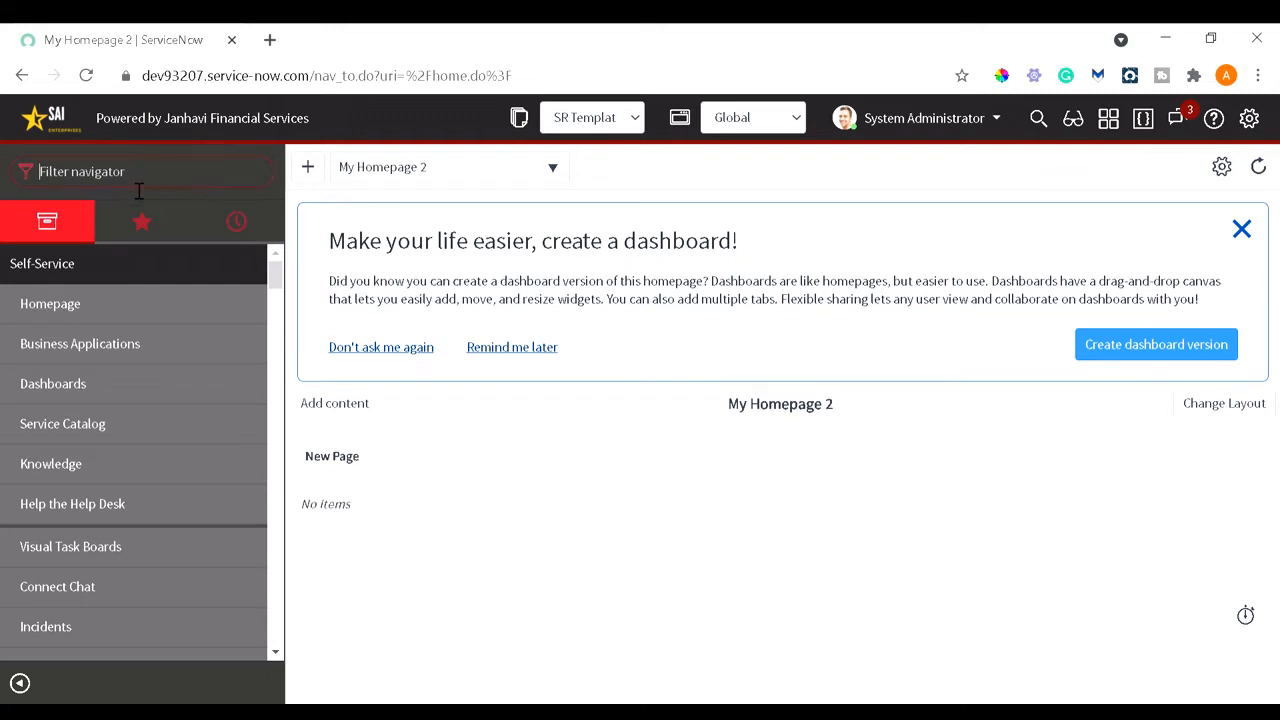
Step: Filter the navigator for 'plu' and open System Definition > Plugins
type("plu")
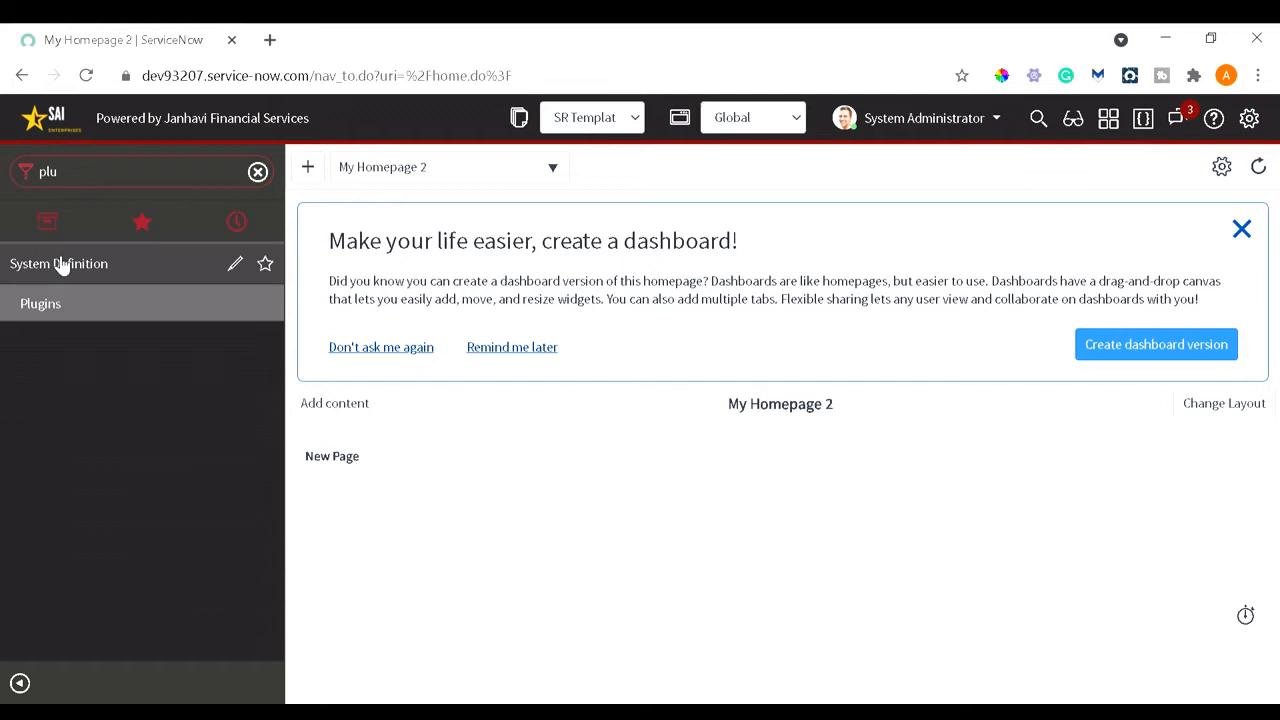
mouse_move(40, 304)
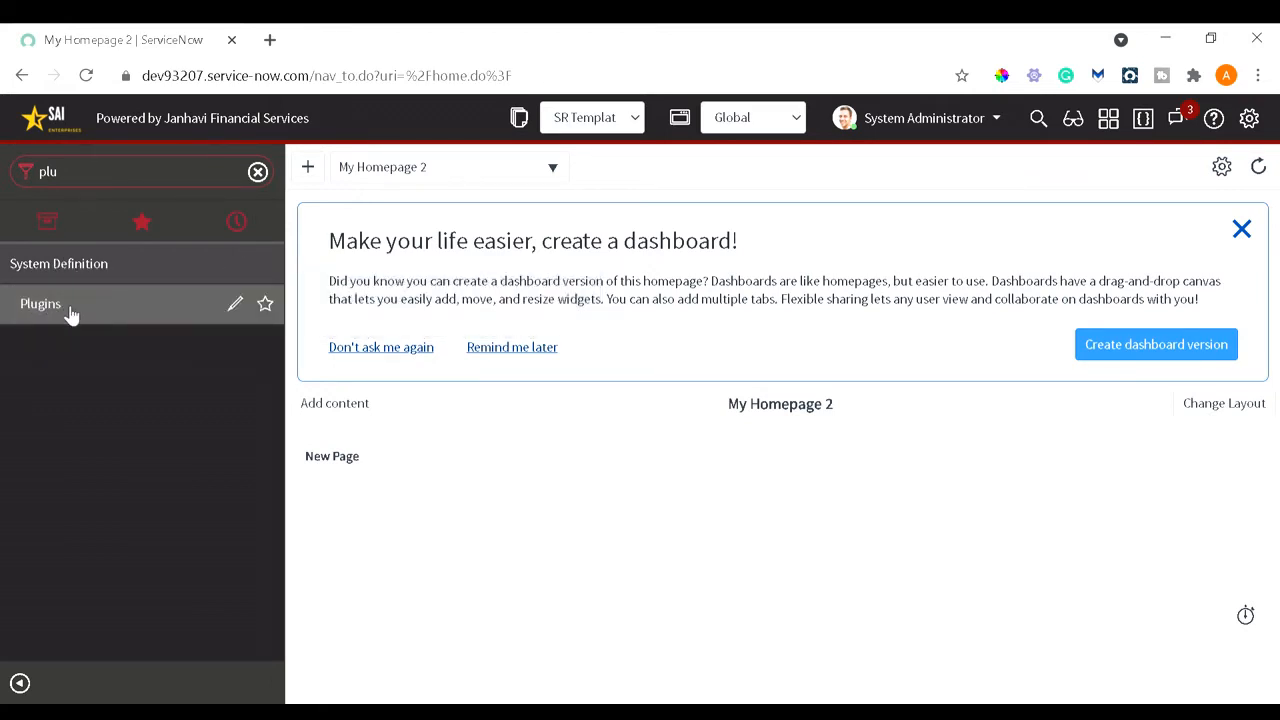
left_click(40, 304)
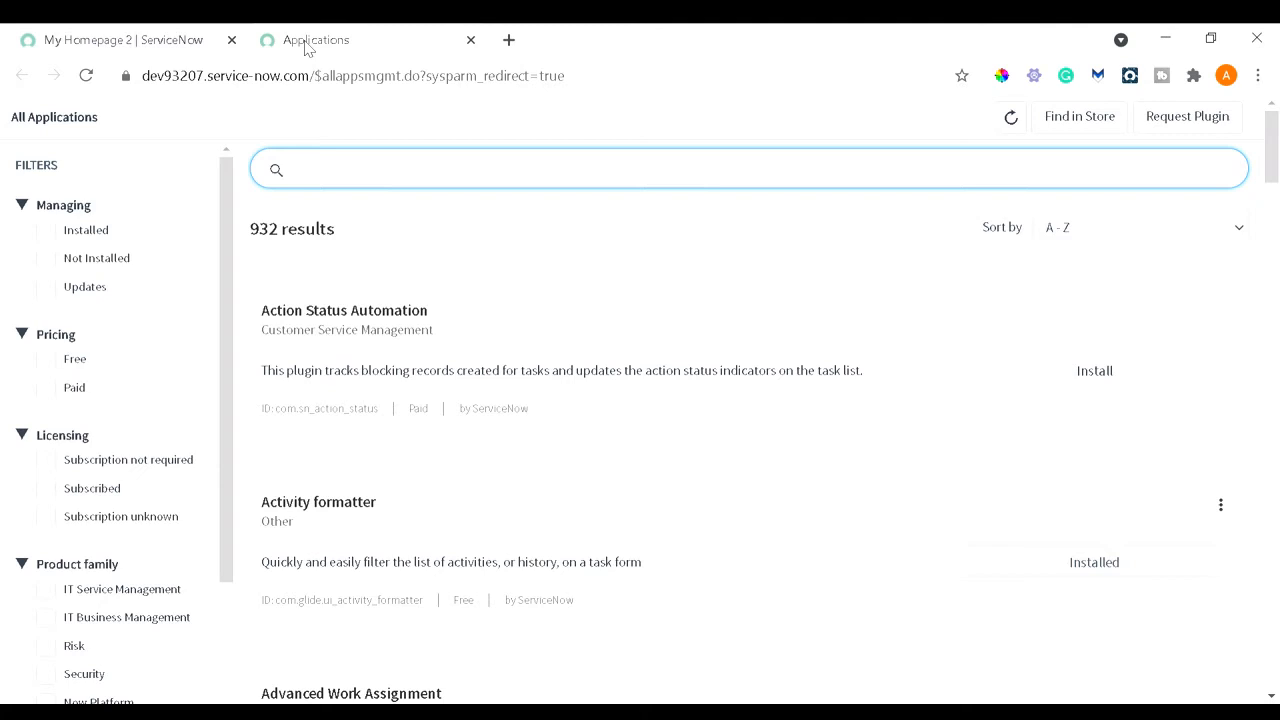
mouse_move(362, 22)
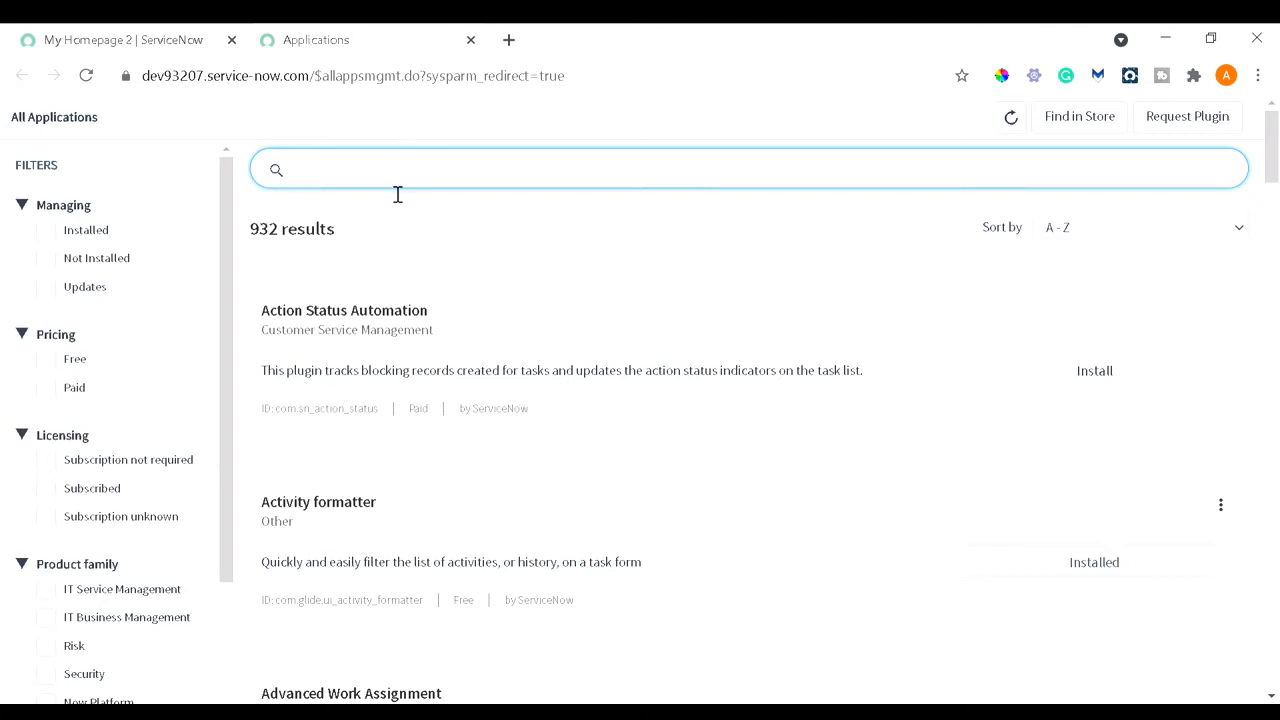
Step: Search the All Applications catalogue for 'documentv' to find the ServiceNow Document Viewer plugin
type("d")
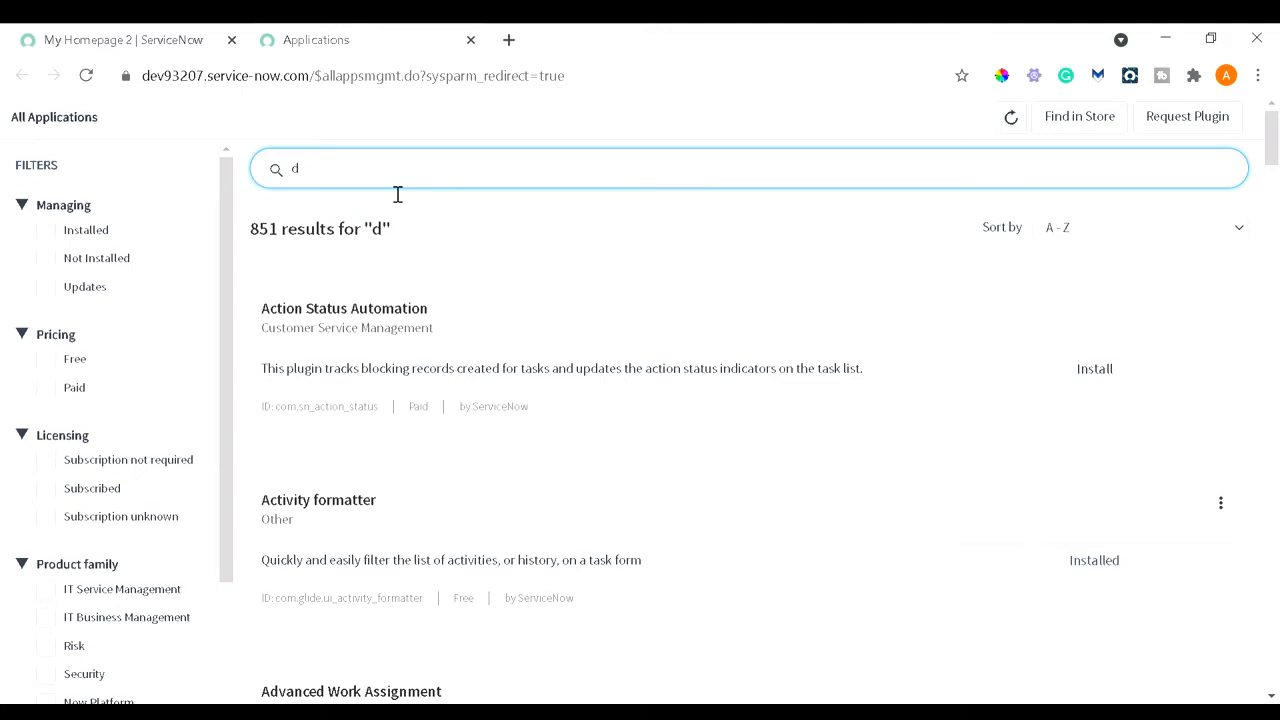
type("ocument")
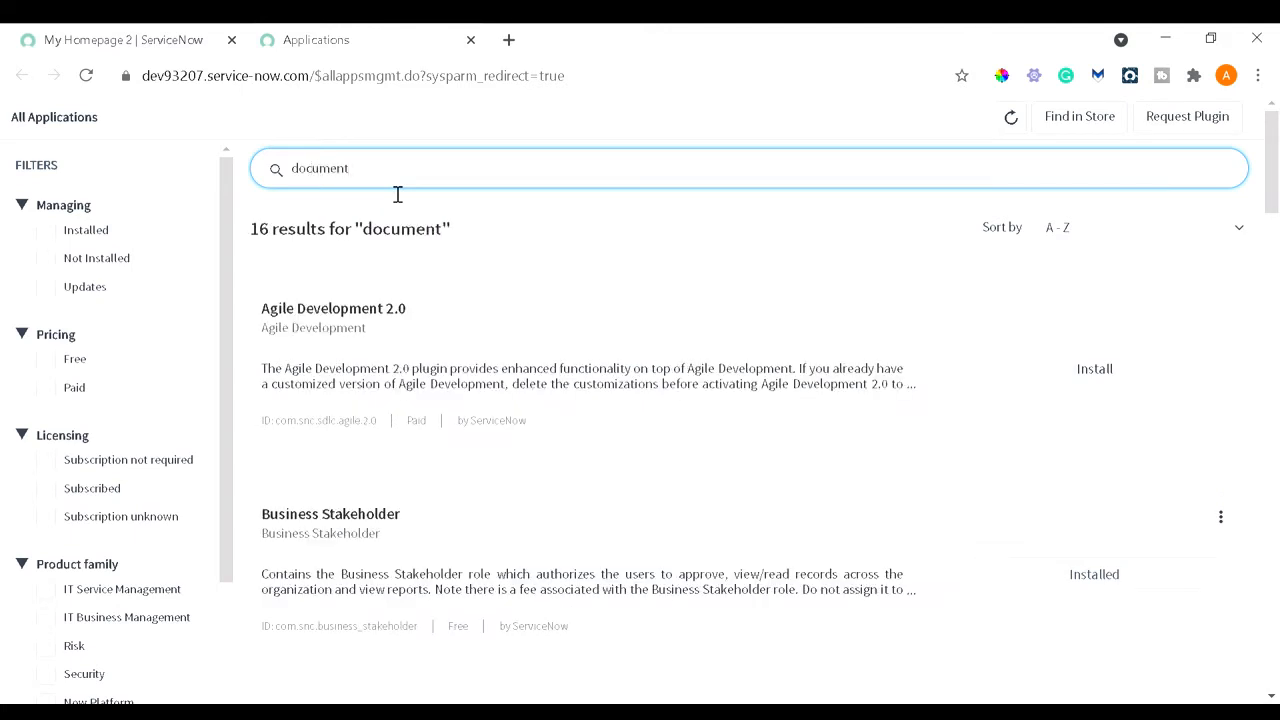
type("v")
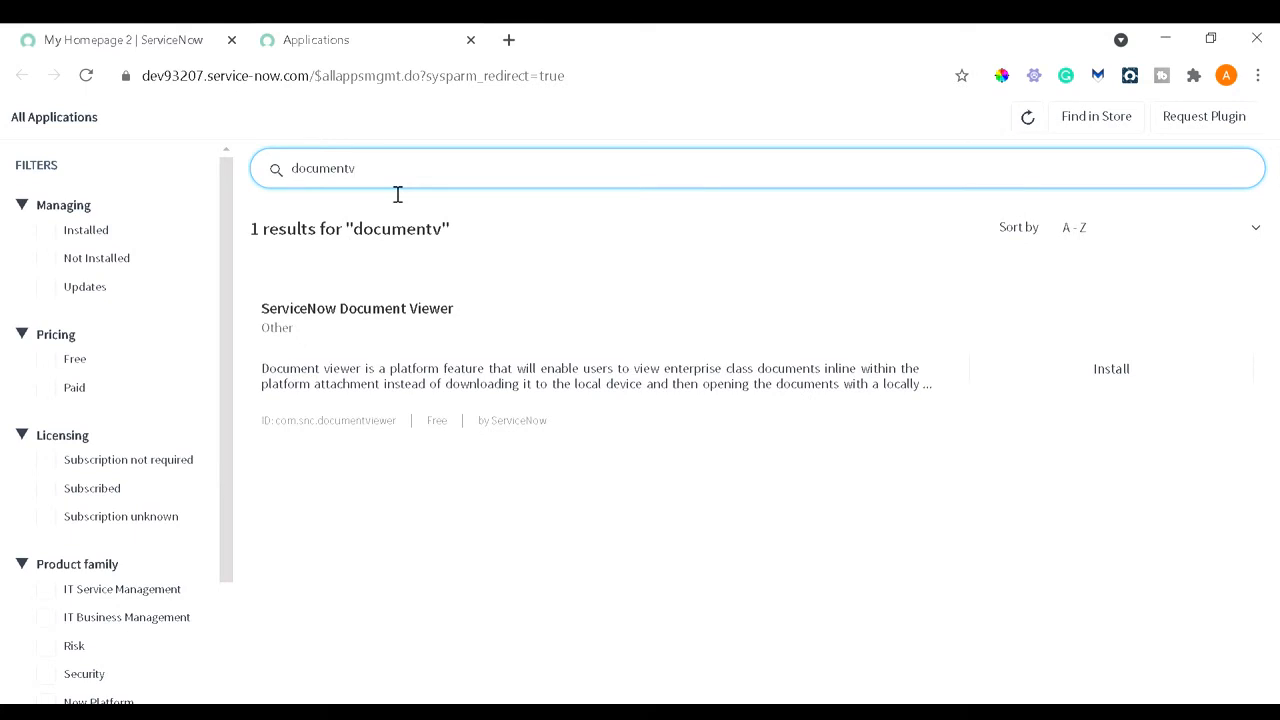
mouse_move(296, 432)
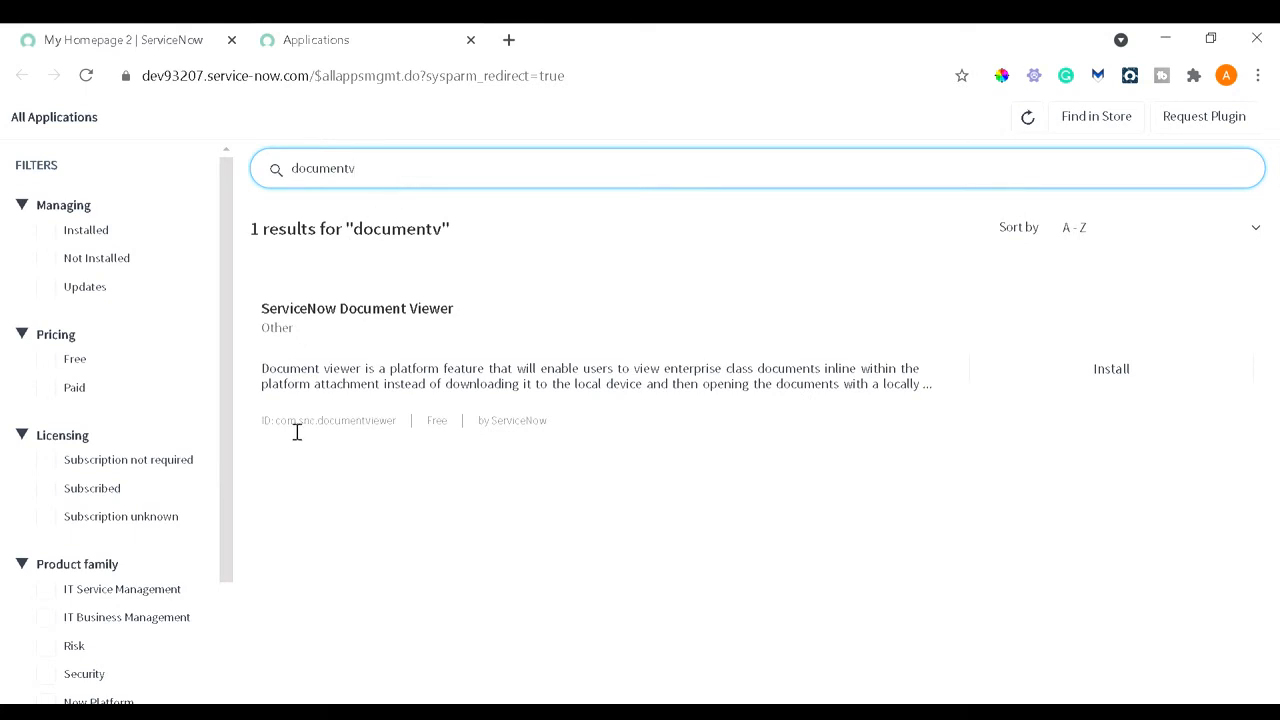
mouse_move(284, 432)
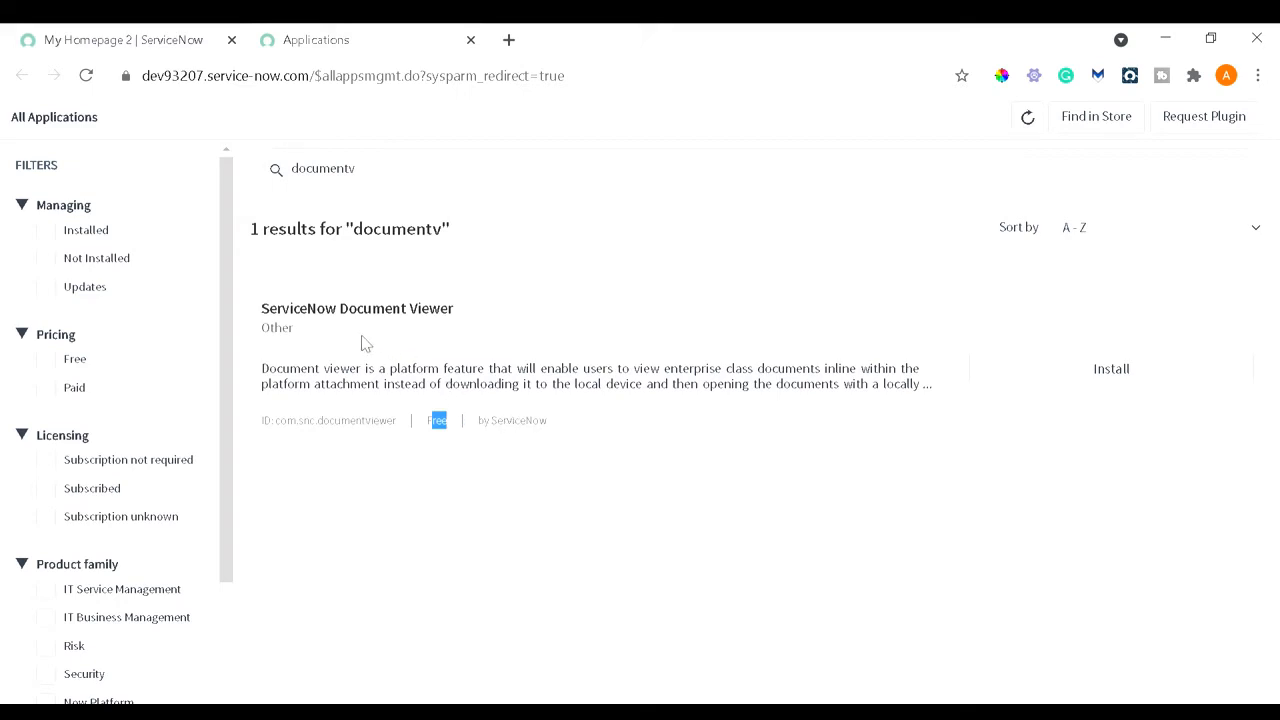
mouse_move(342, 368)
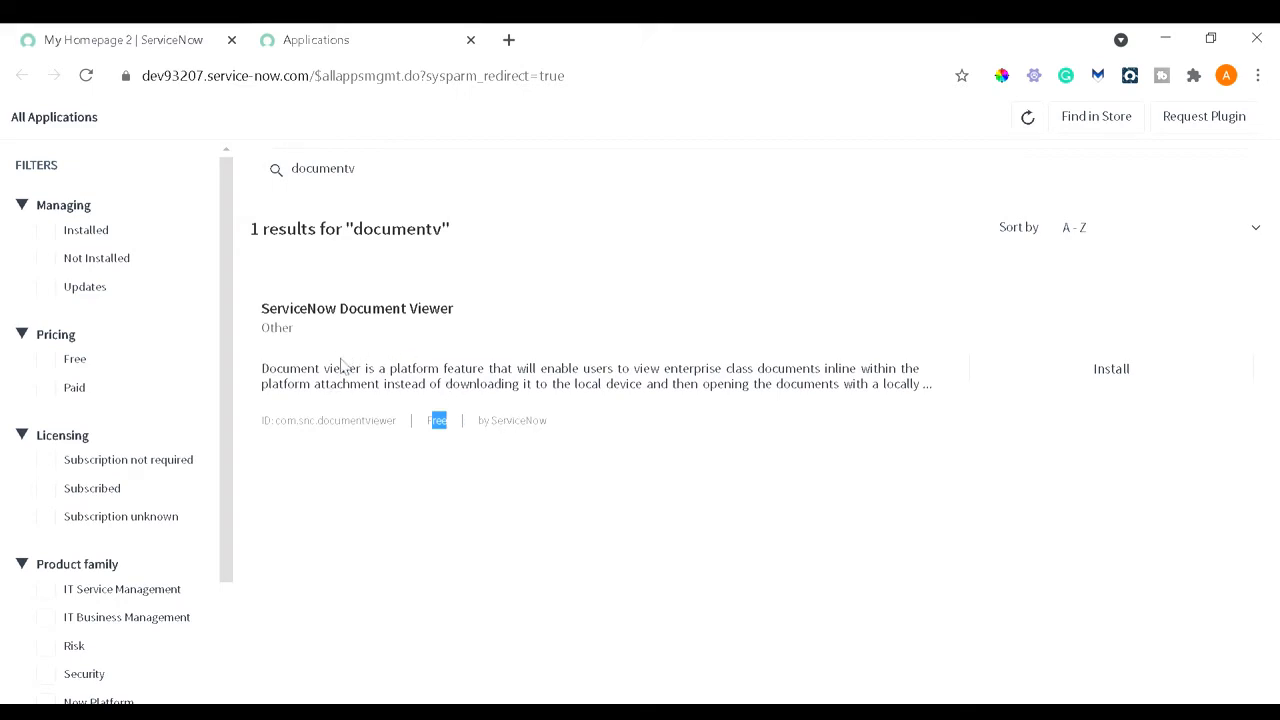
mouse_move(332, 384)
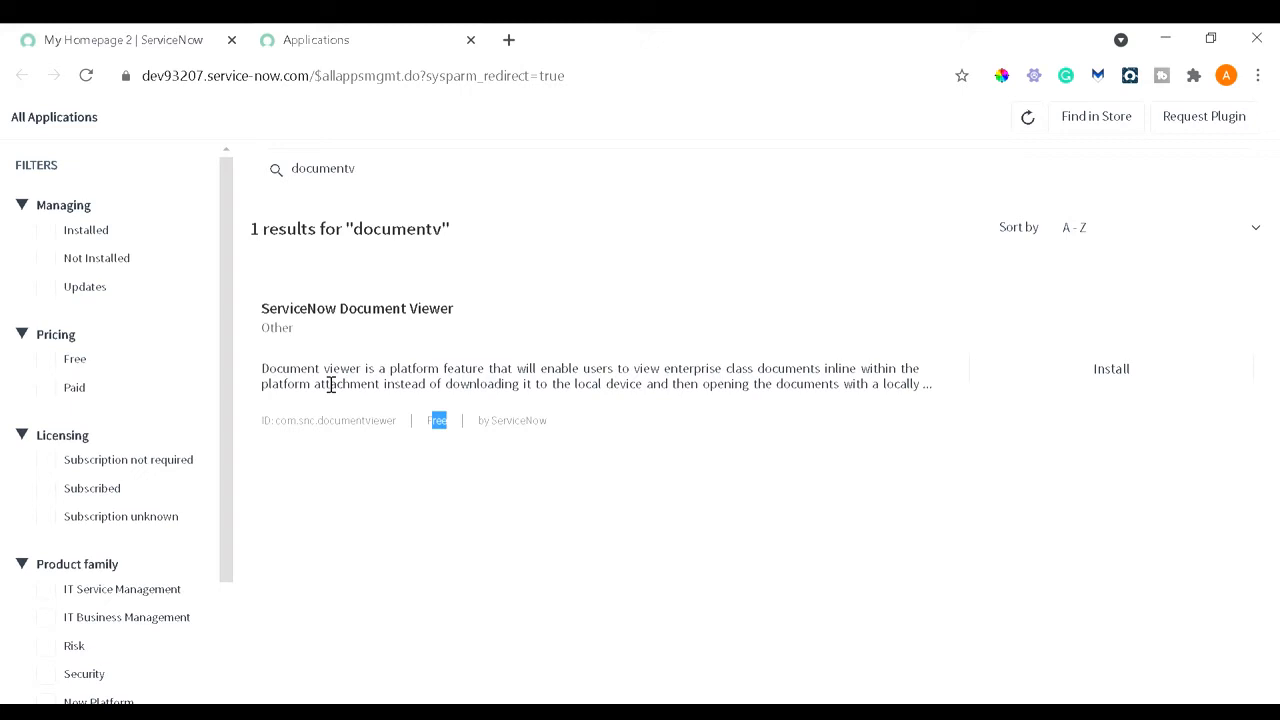
mouse_move(820, 406)
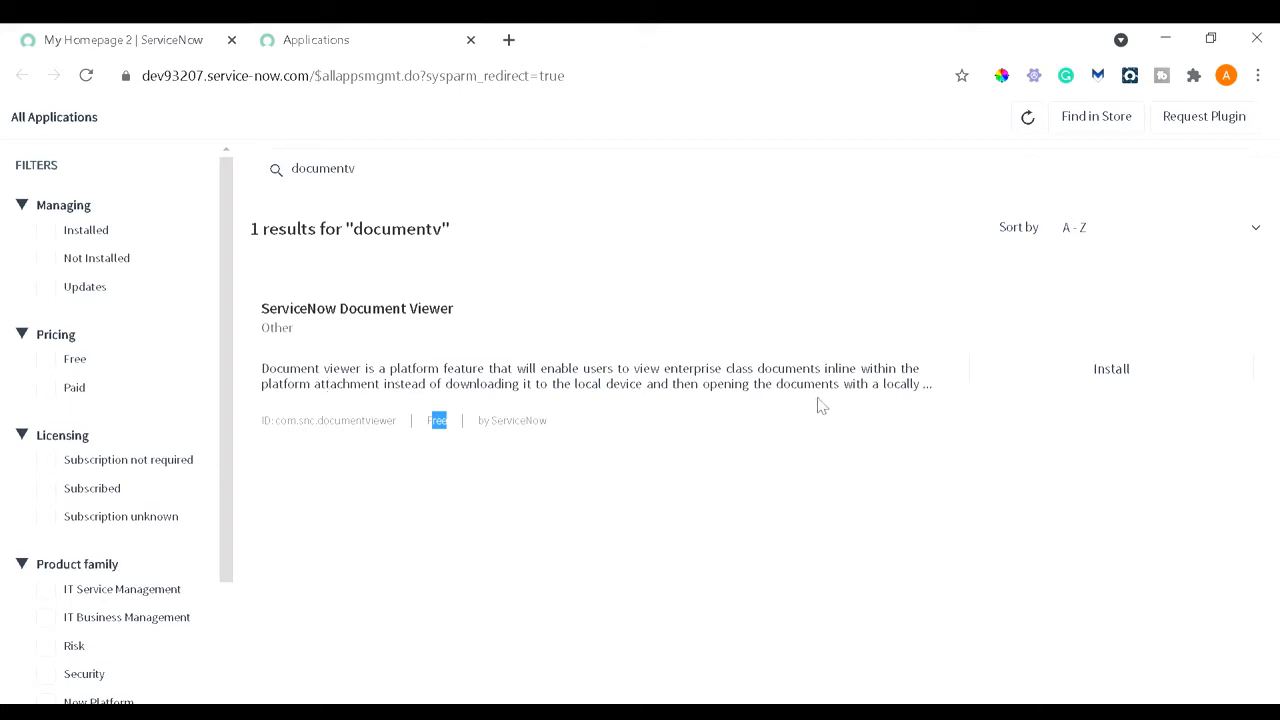
mouse_move(1032, 374)
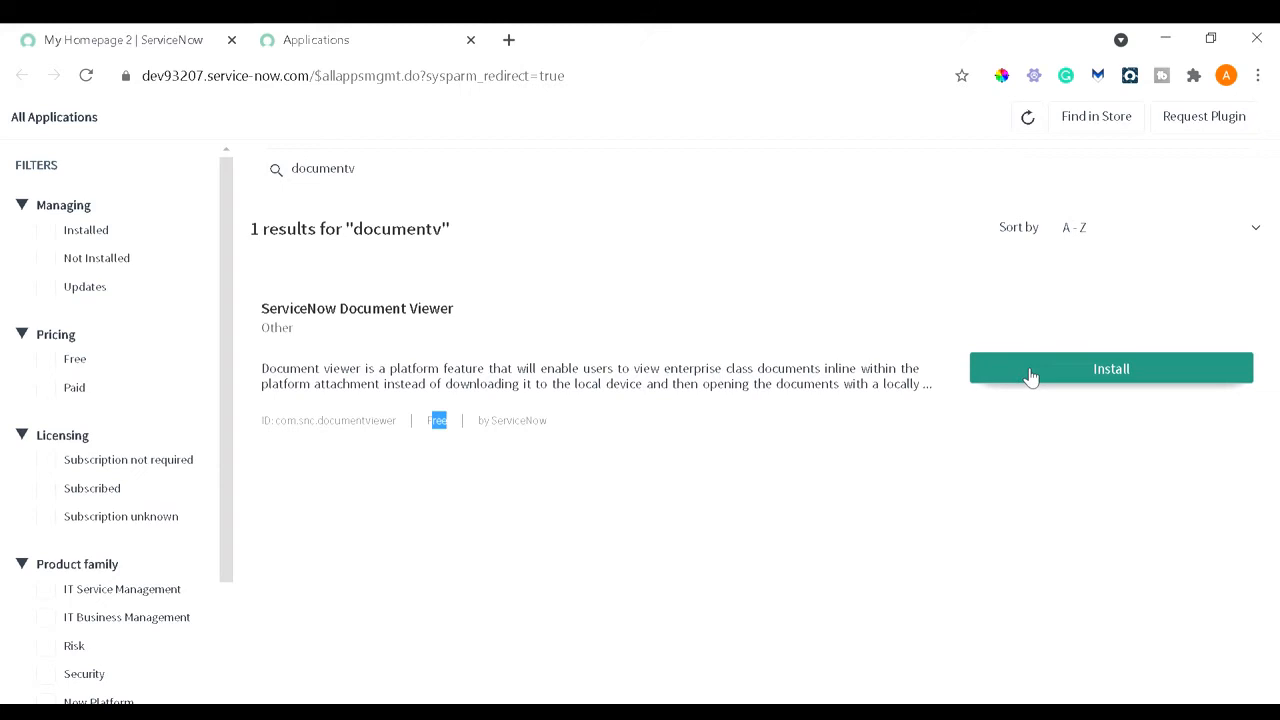
Step: Install and activate the ServiceNow Document Viewer plugin, then close the success message and reload the form
left_click(1112, 368)
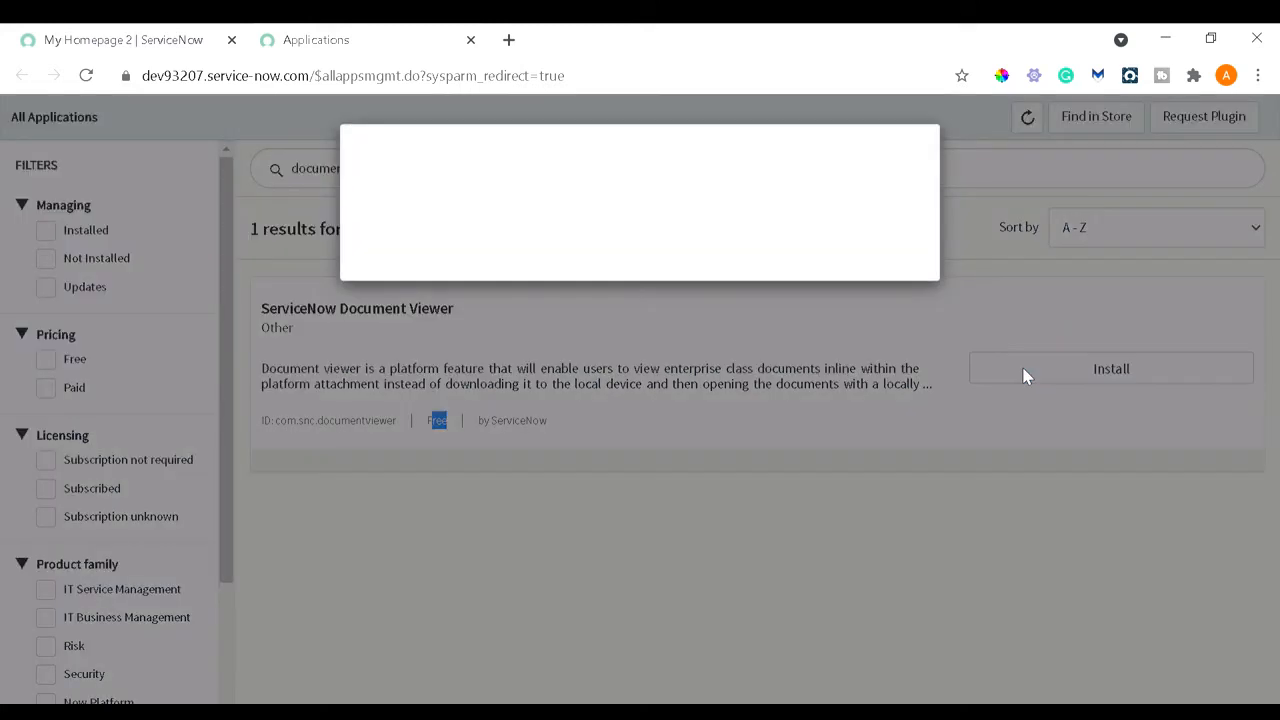
left_click(1112, 368)
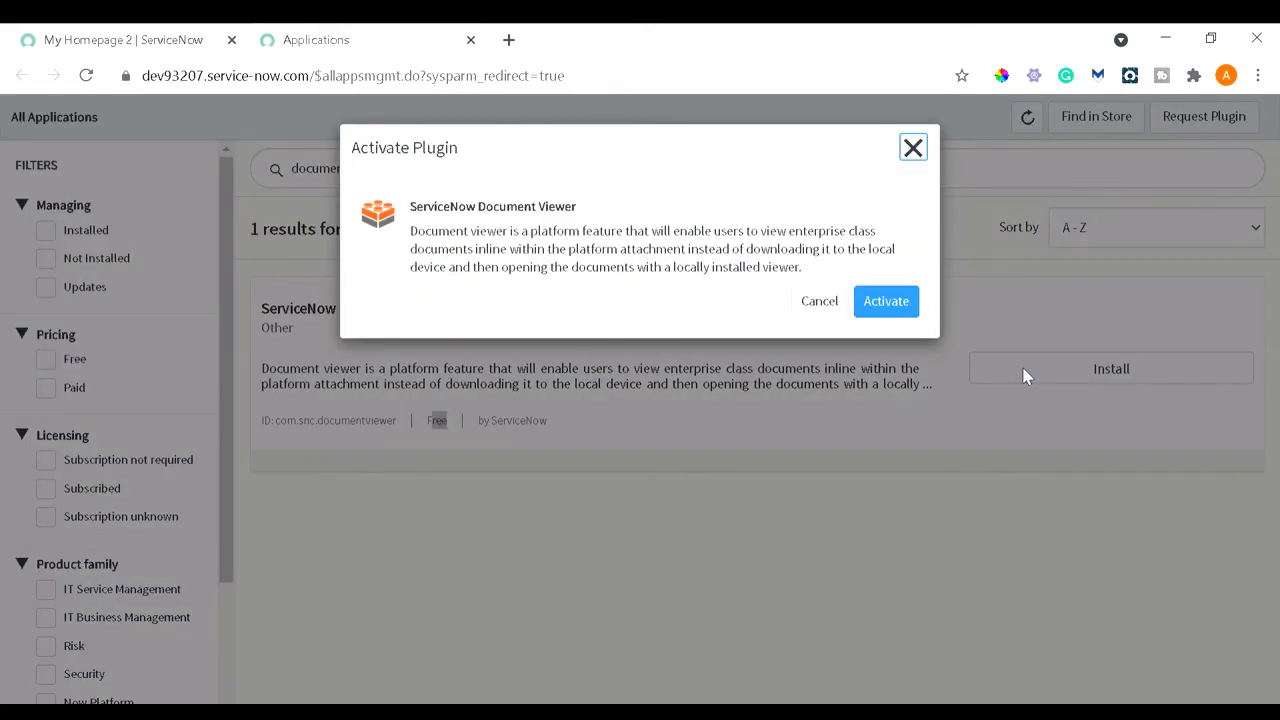
mouse_move(900, 356)
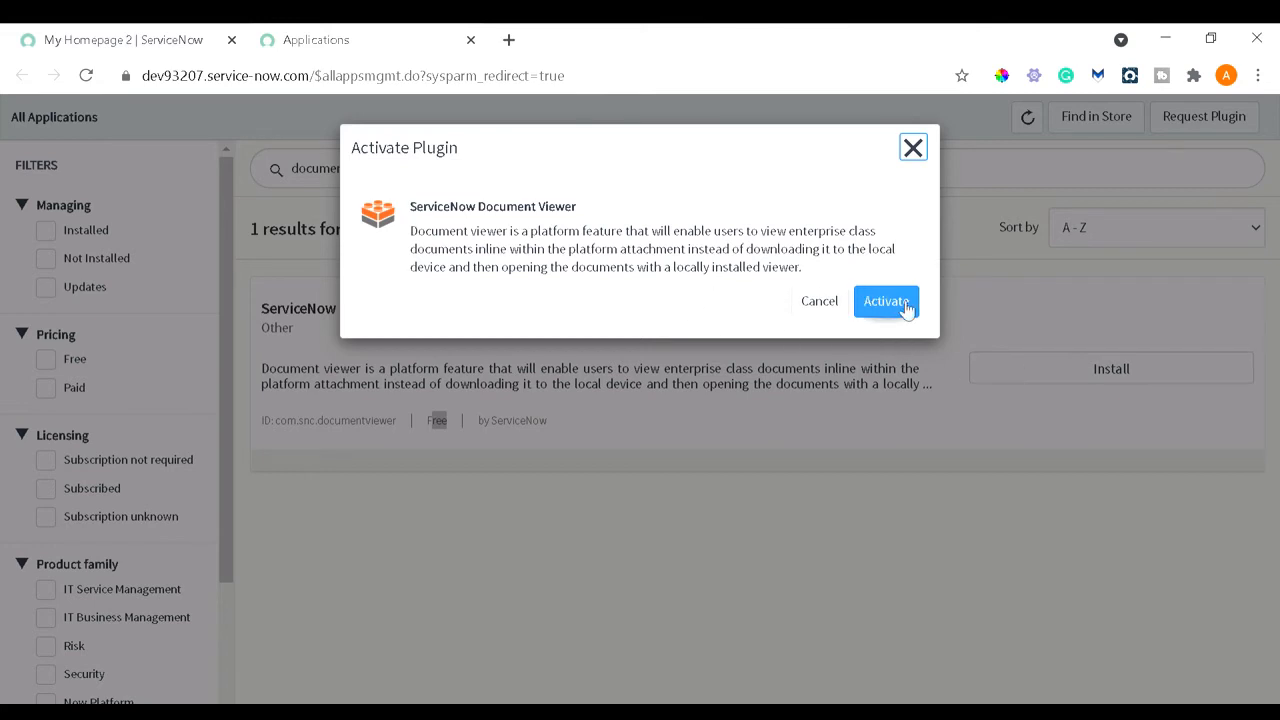
left_click(886, 300)
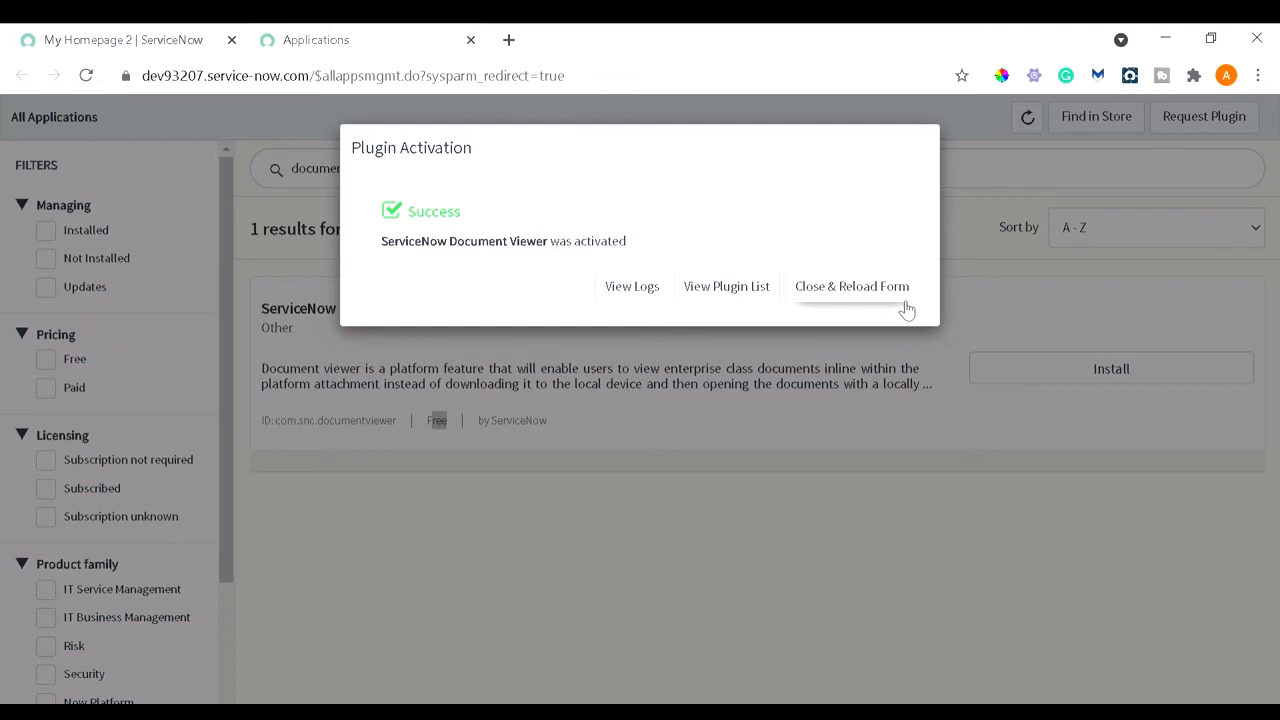
mouse_move(376, 260)
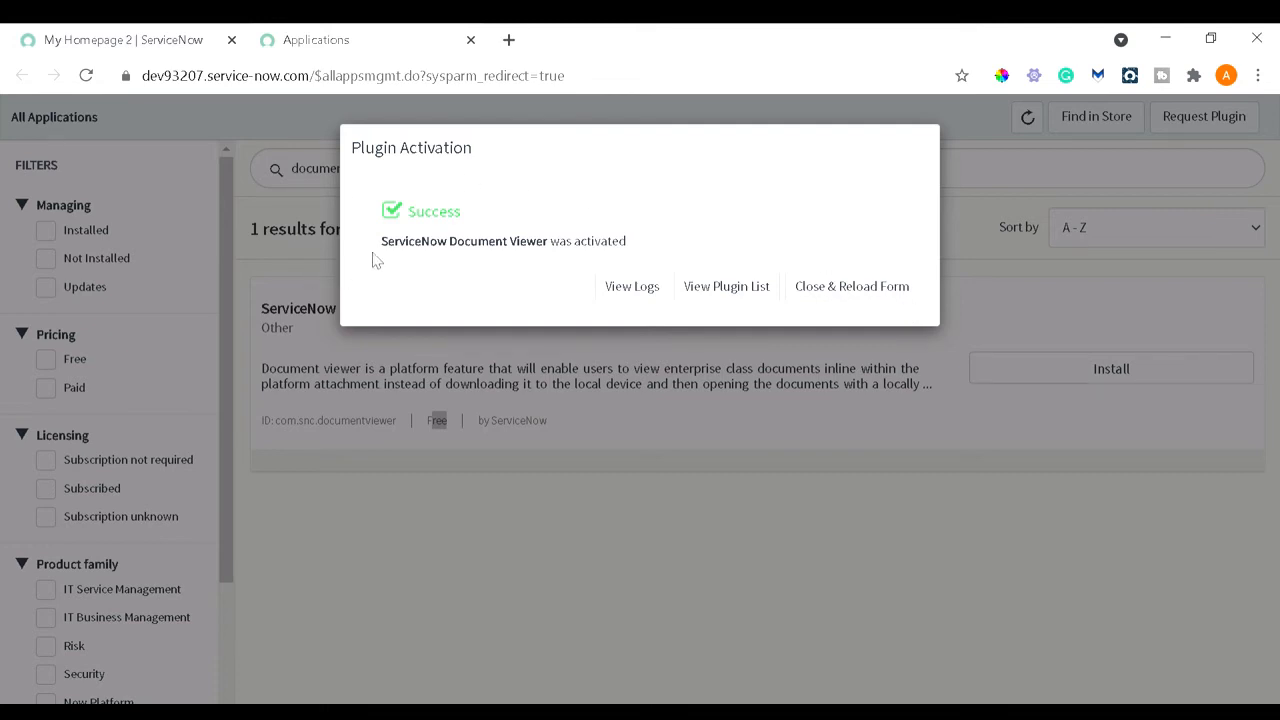
left_click(852, 286)
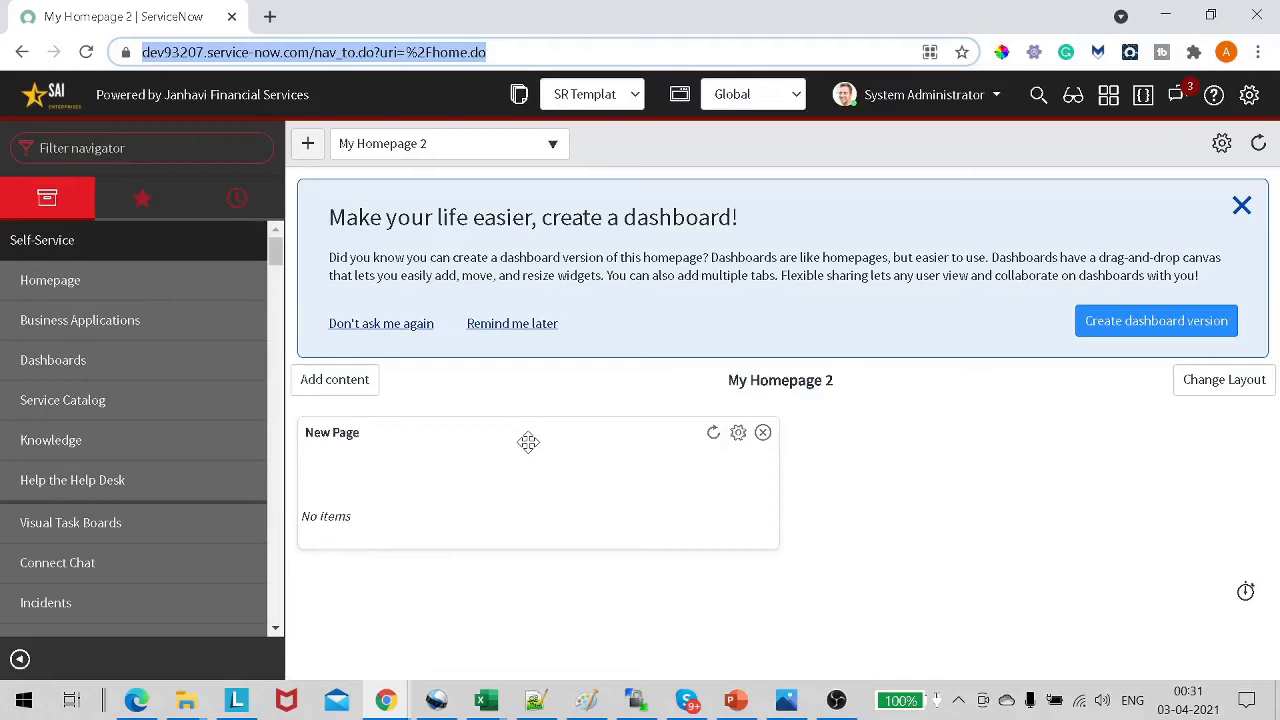
mouse_move(196, 236)
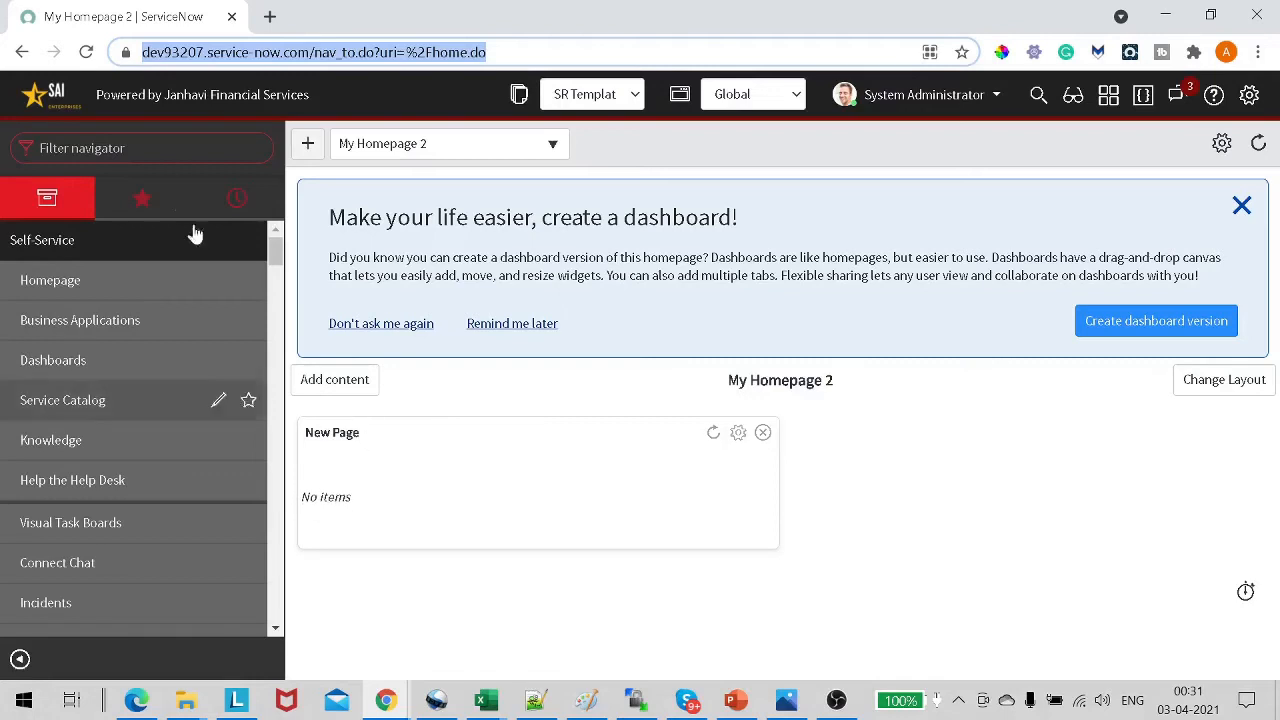
Step: Open incident INC0010025 from Incident > All, then return to the homepage tab
type("incident")
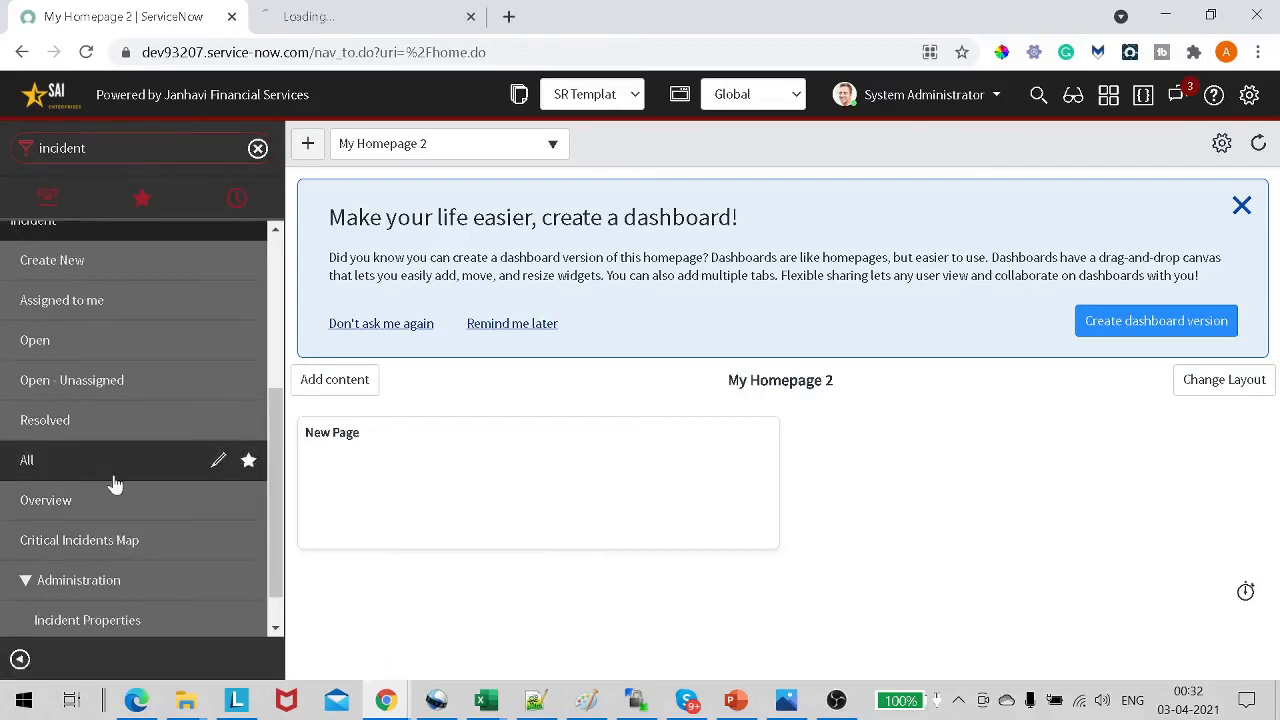
left_click(28, 460)
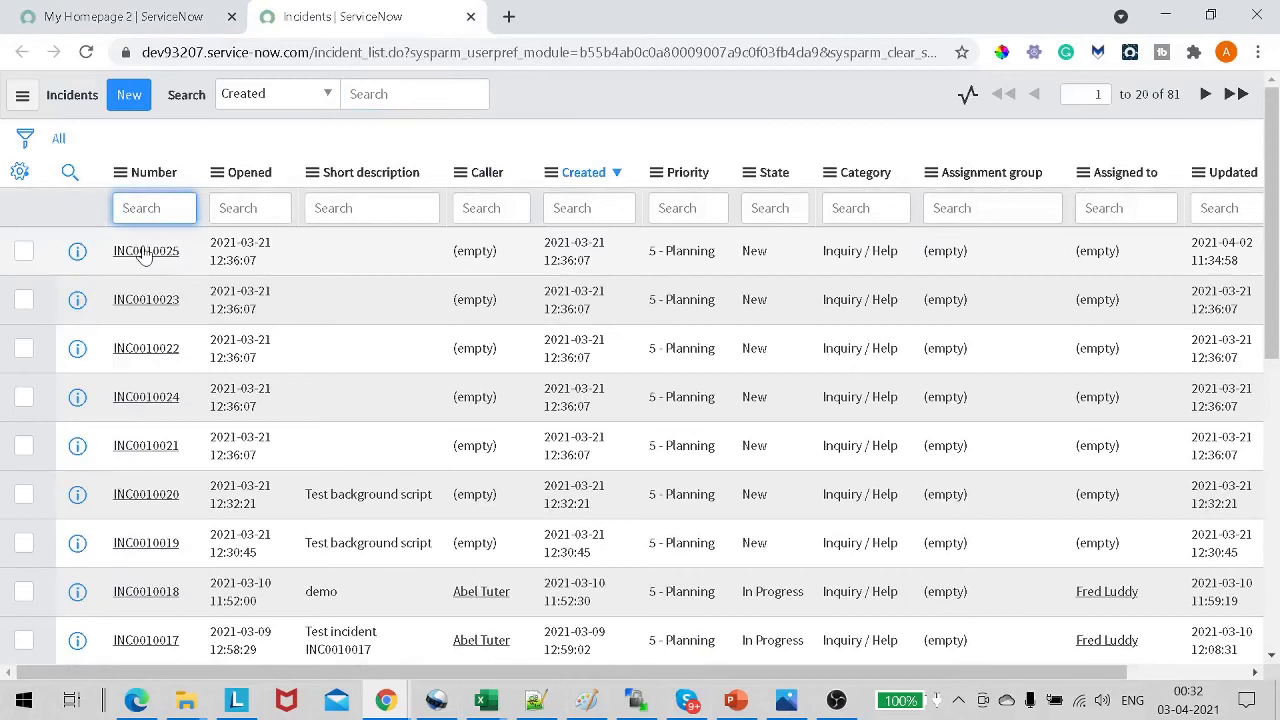
left_click(144, 252)
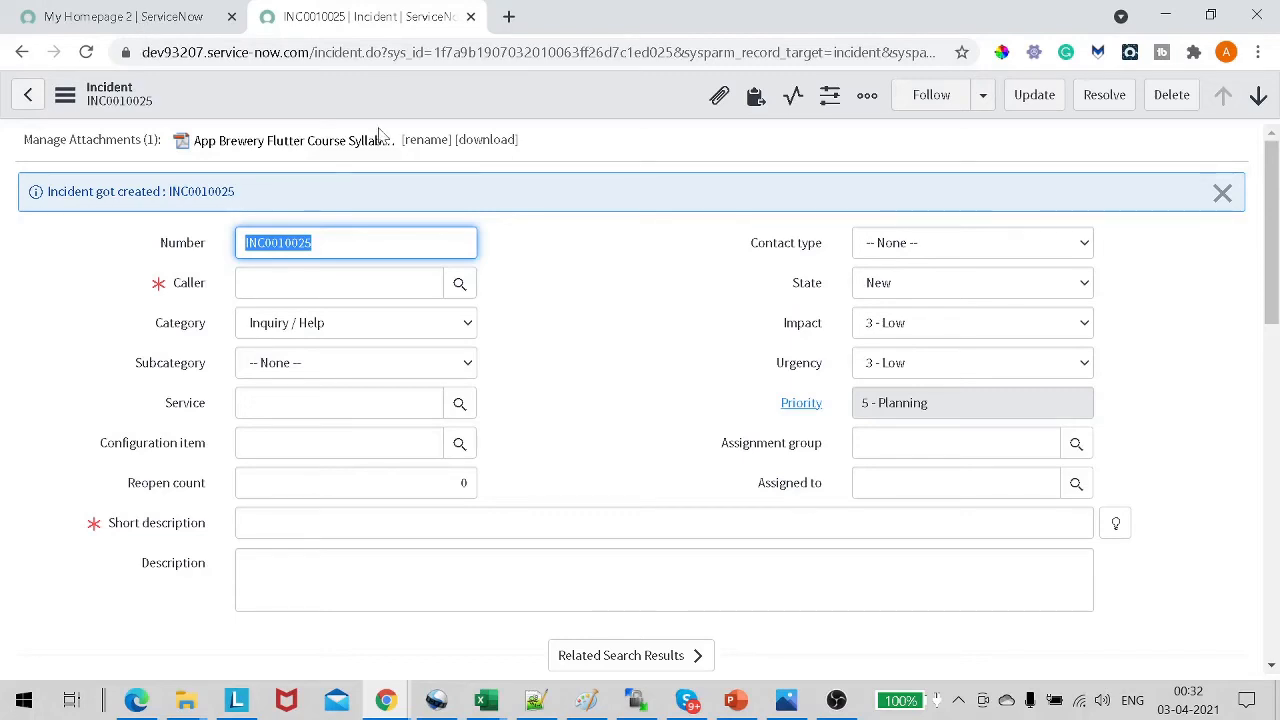
left_click(120, 16)
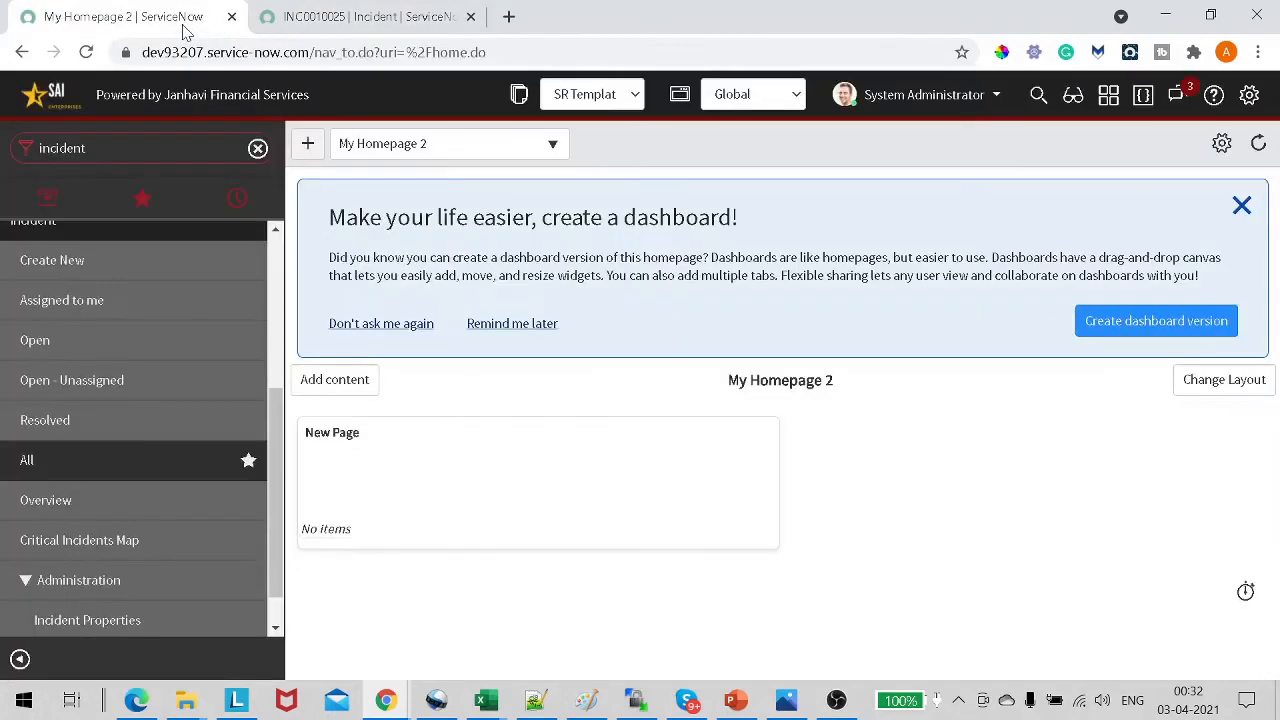
Step: Open System Definition > Dictionary and filter the entries by table name 'incident'
type("d")
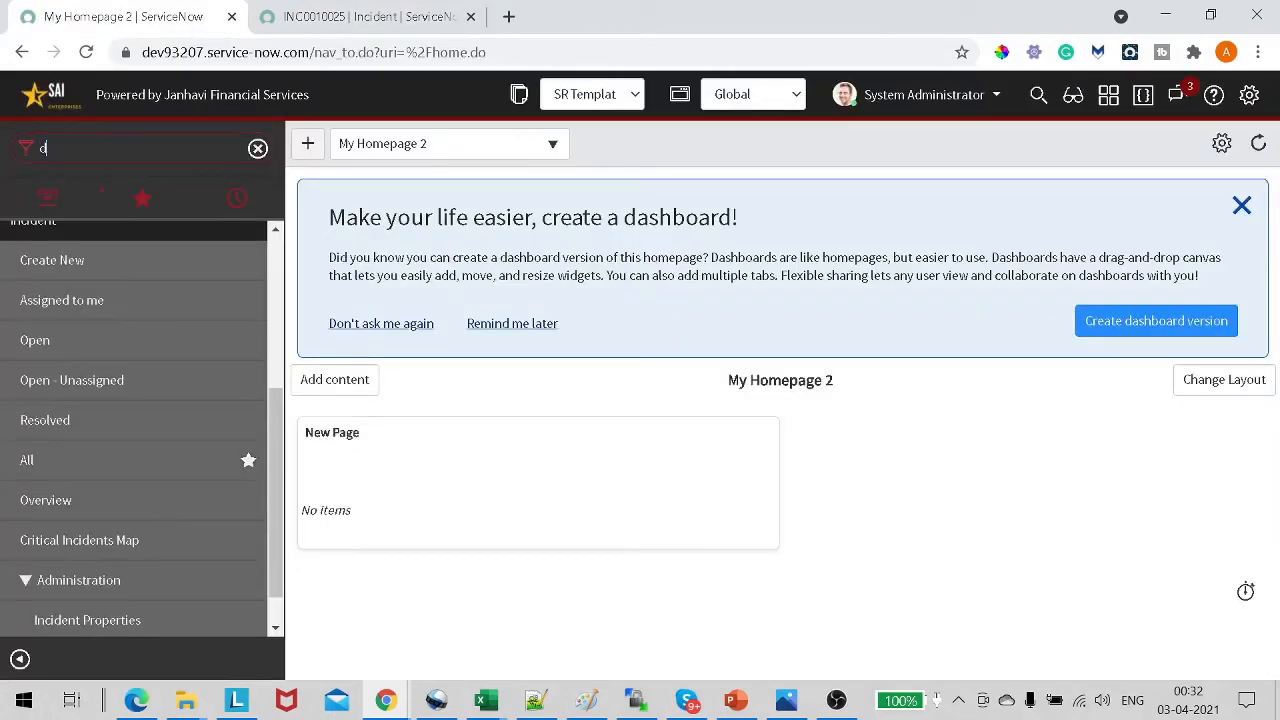
type("ictio")
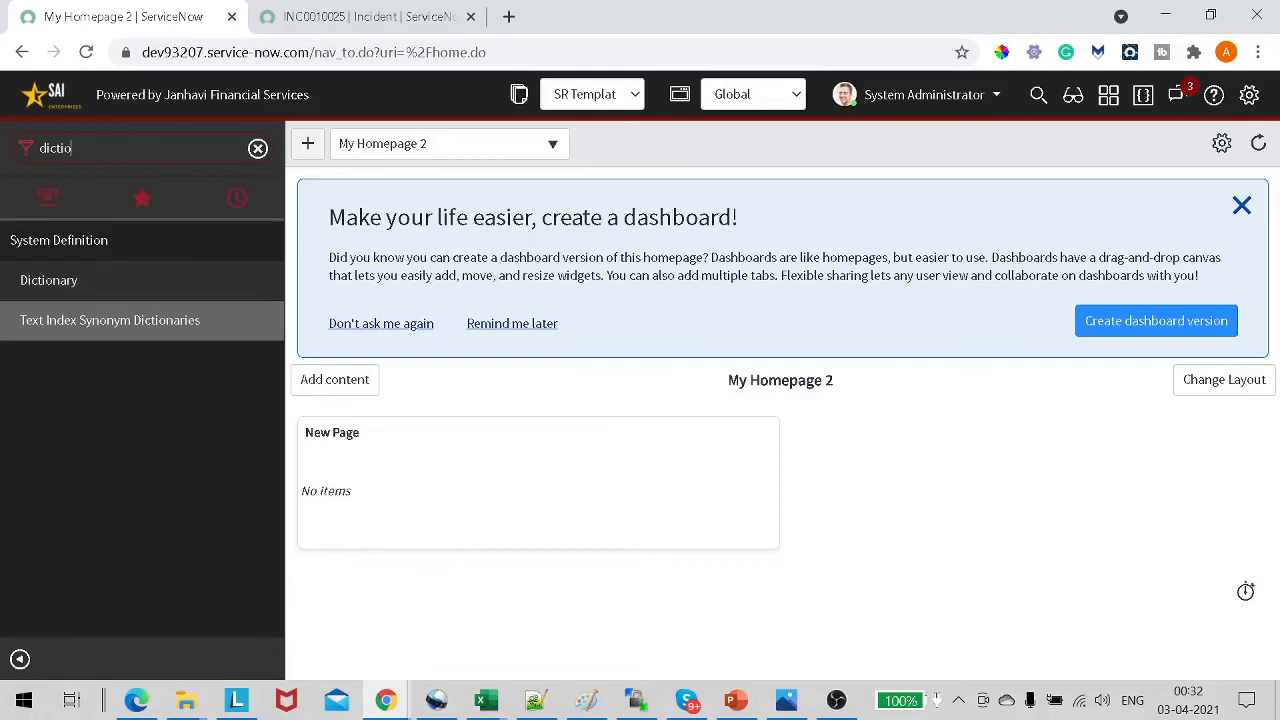
mouse_move(116, 276)
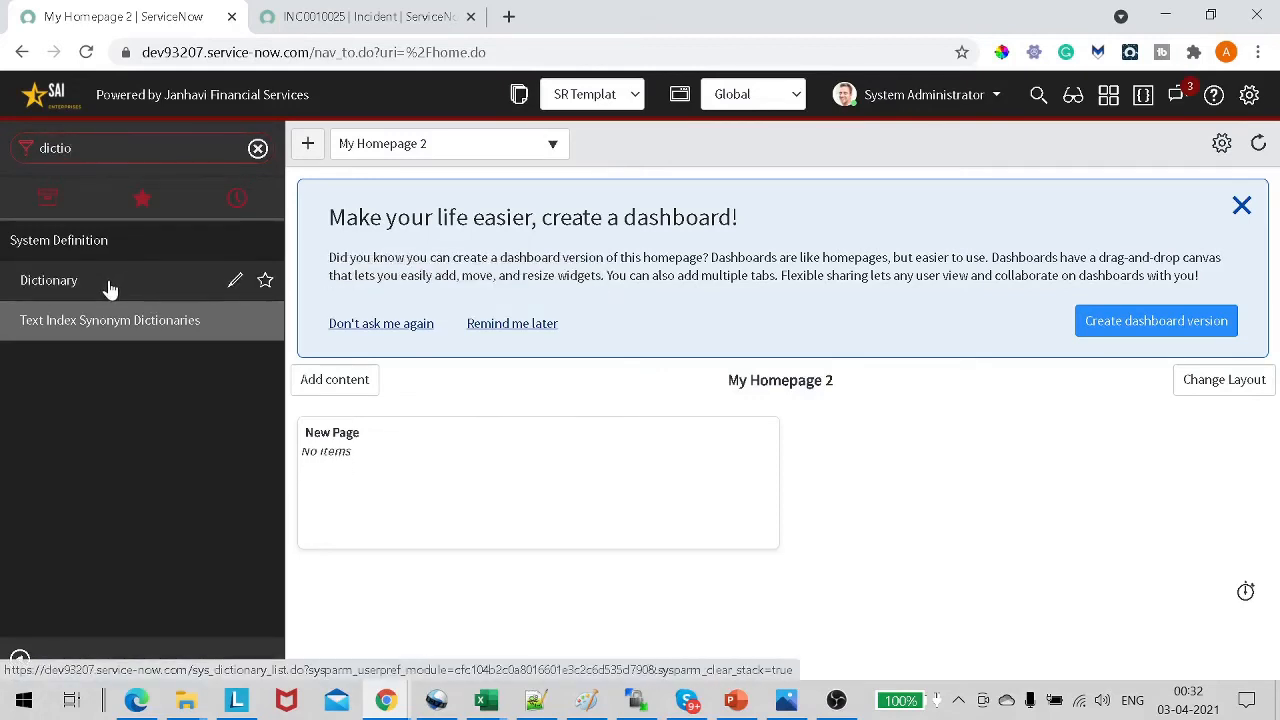
left_click(48, 280)
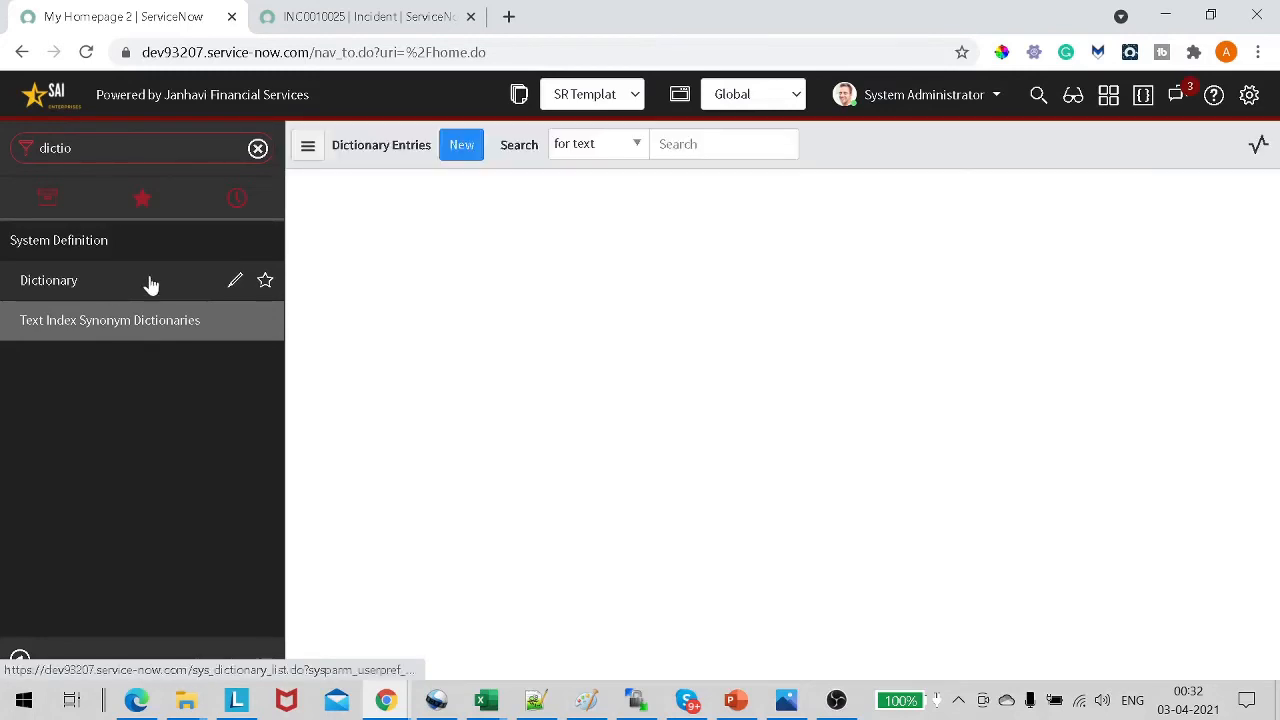
left_click(48, 280)
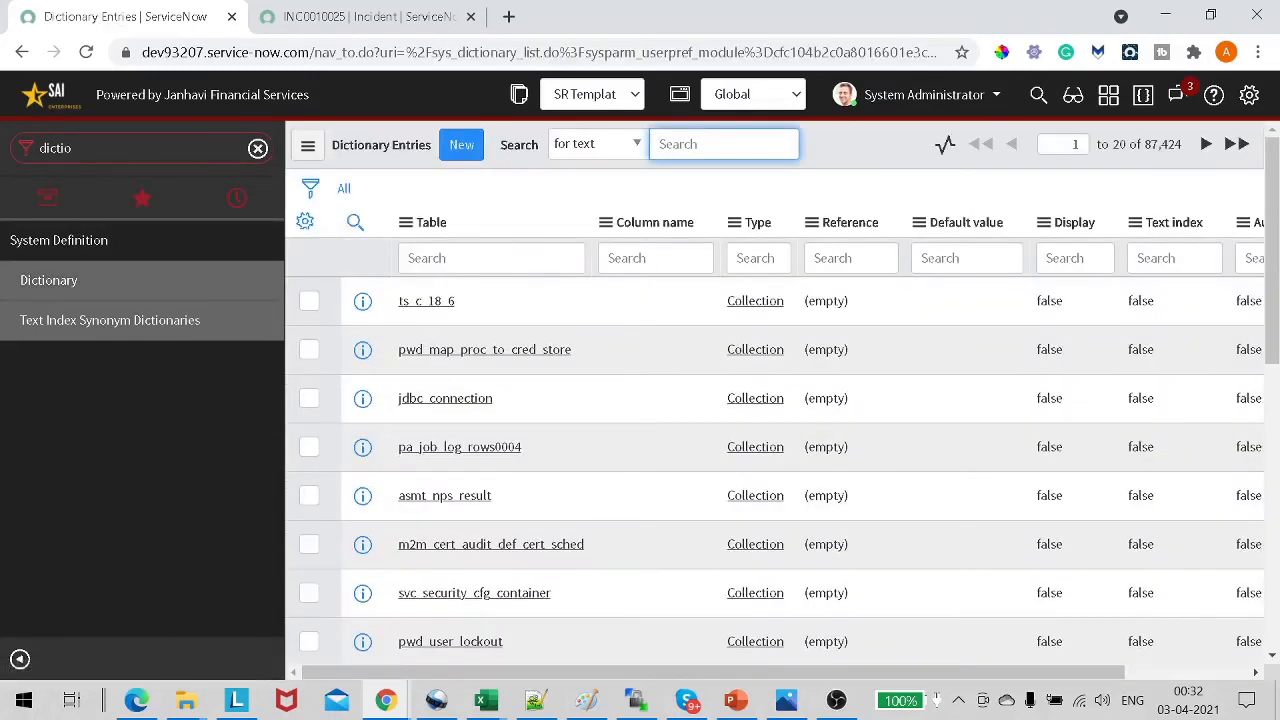
left_click(492, 258)
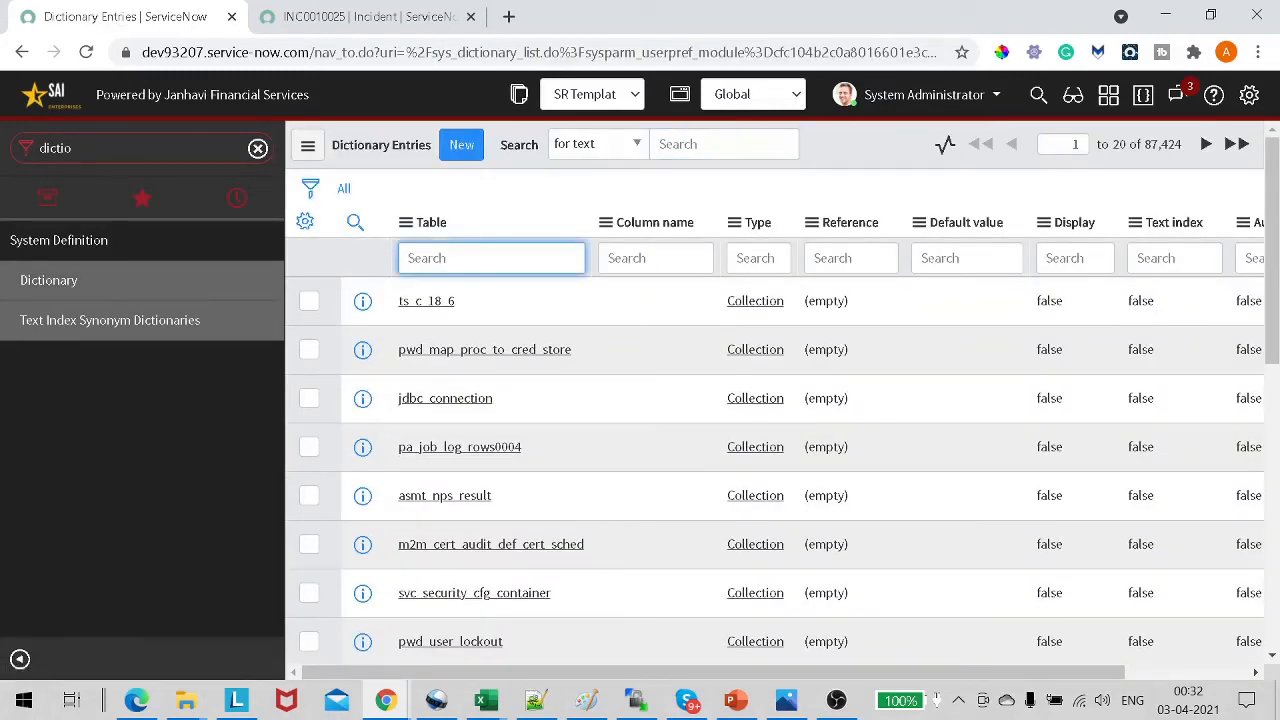
type("incident")
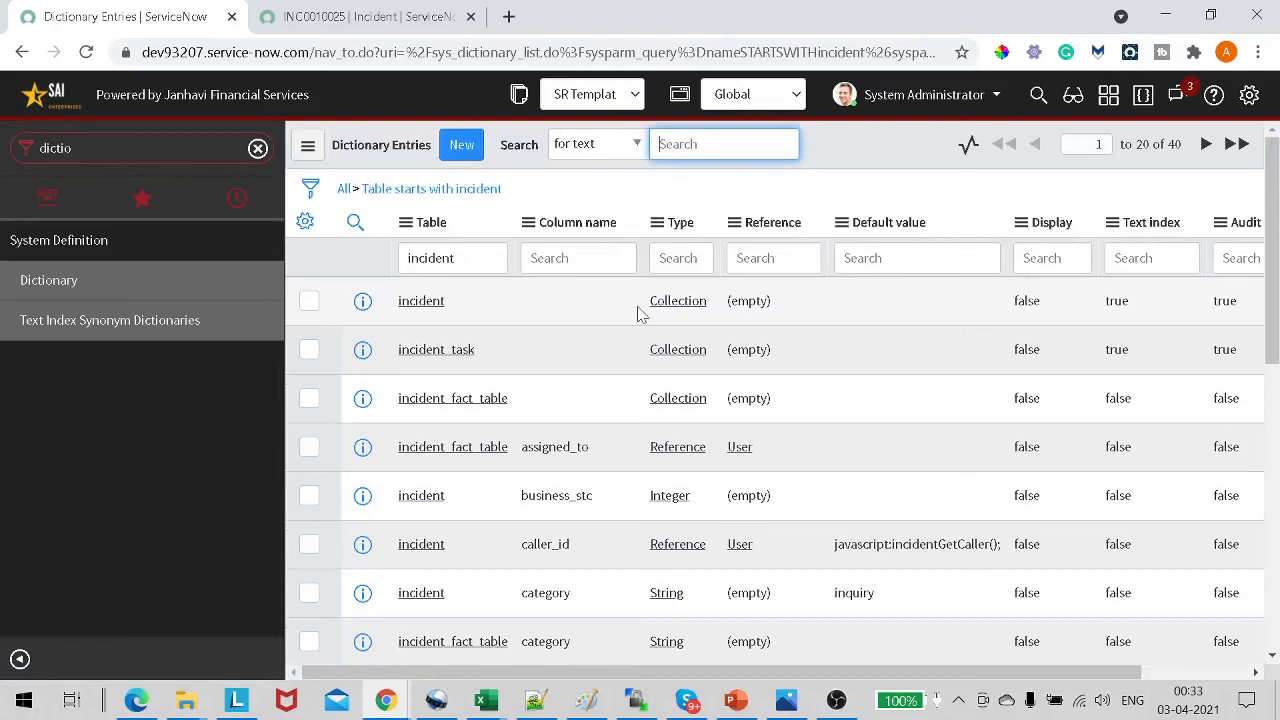
mouse_move(618, 300)
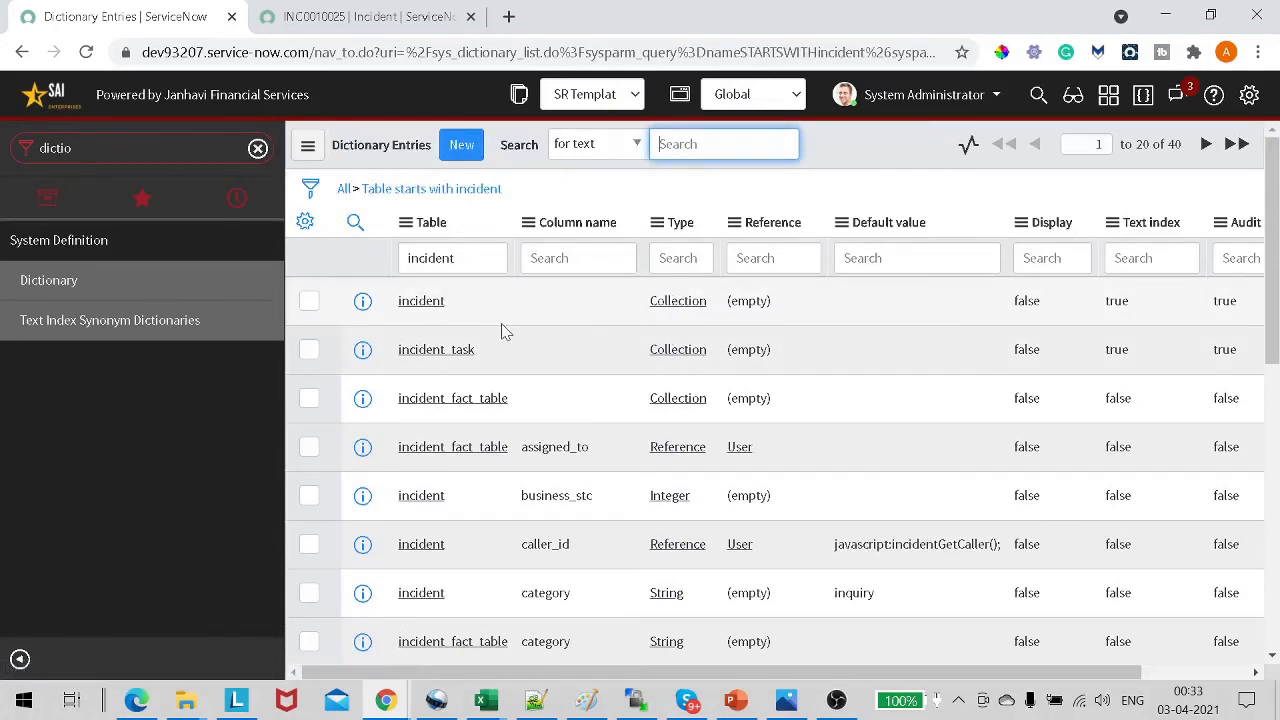
mouse_move(432, 314)
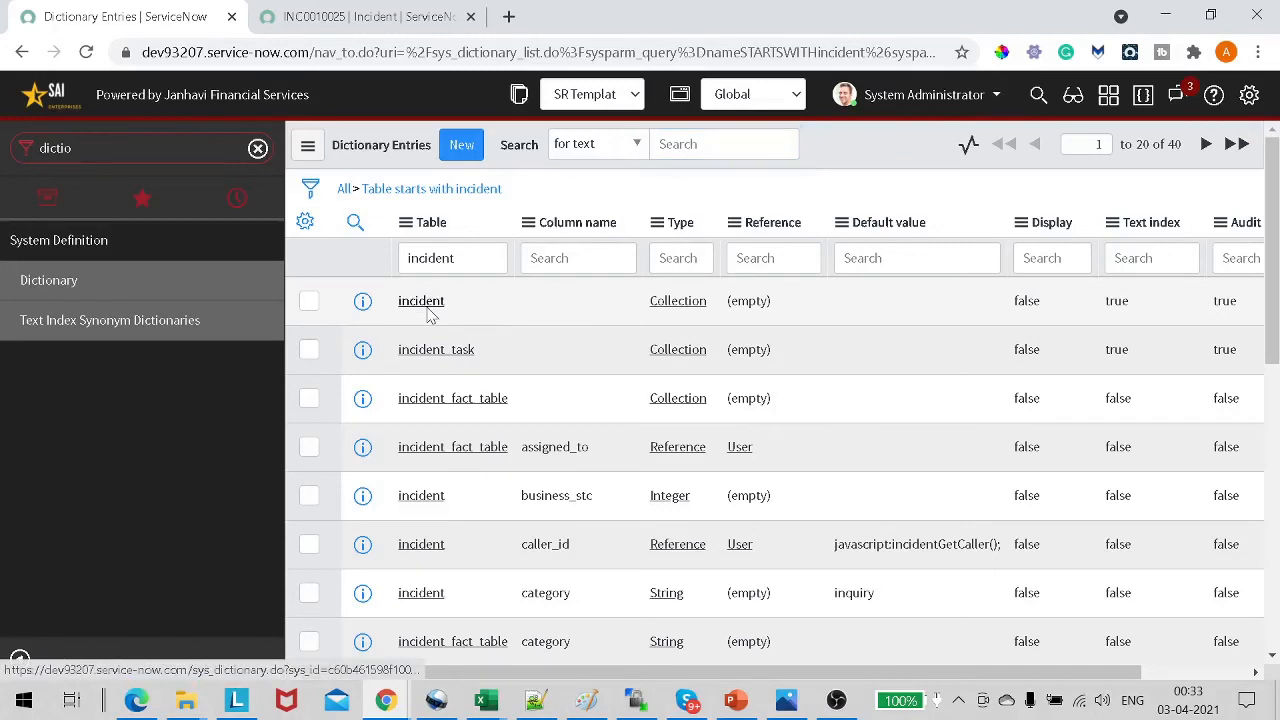
Step: Open the incident table's Collection dictionary entry and start a new attribute under Attributes
left_click(420, 300)
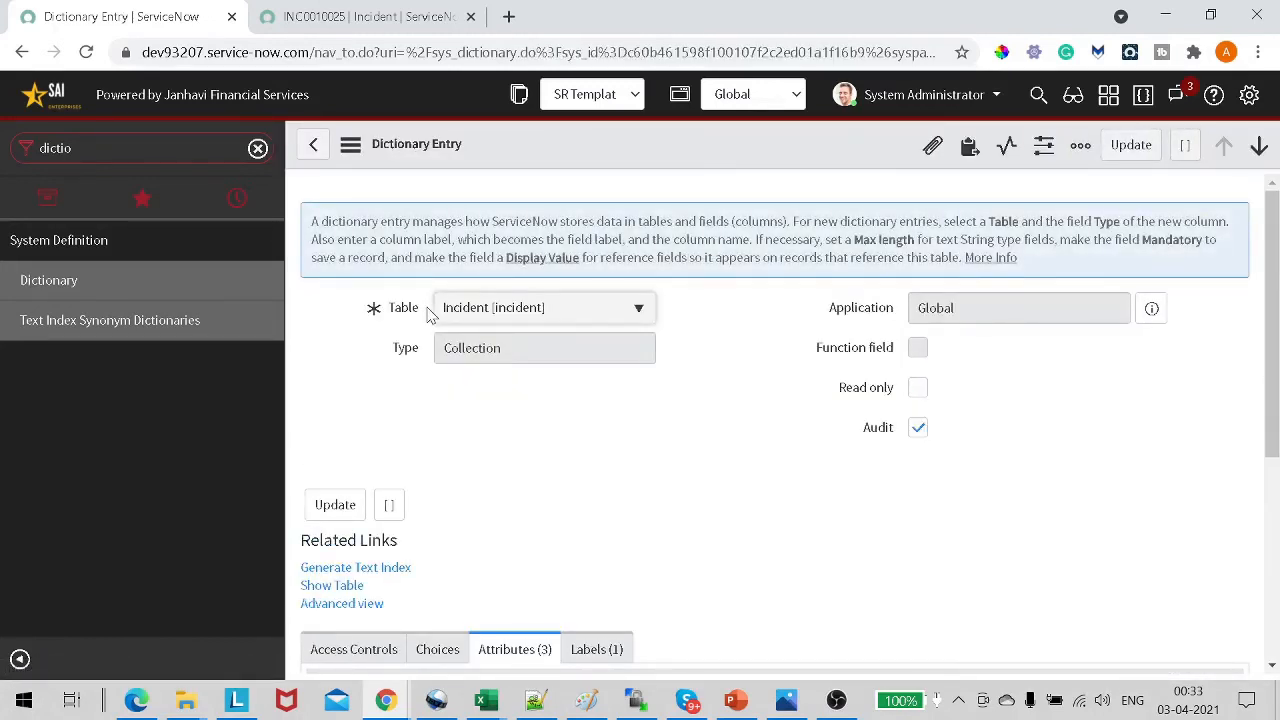
scroll("down", 3)
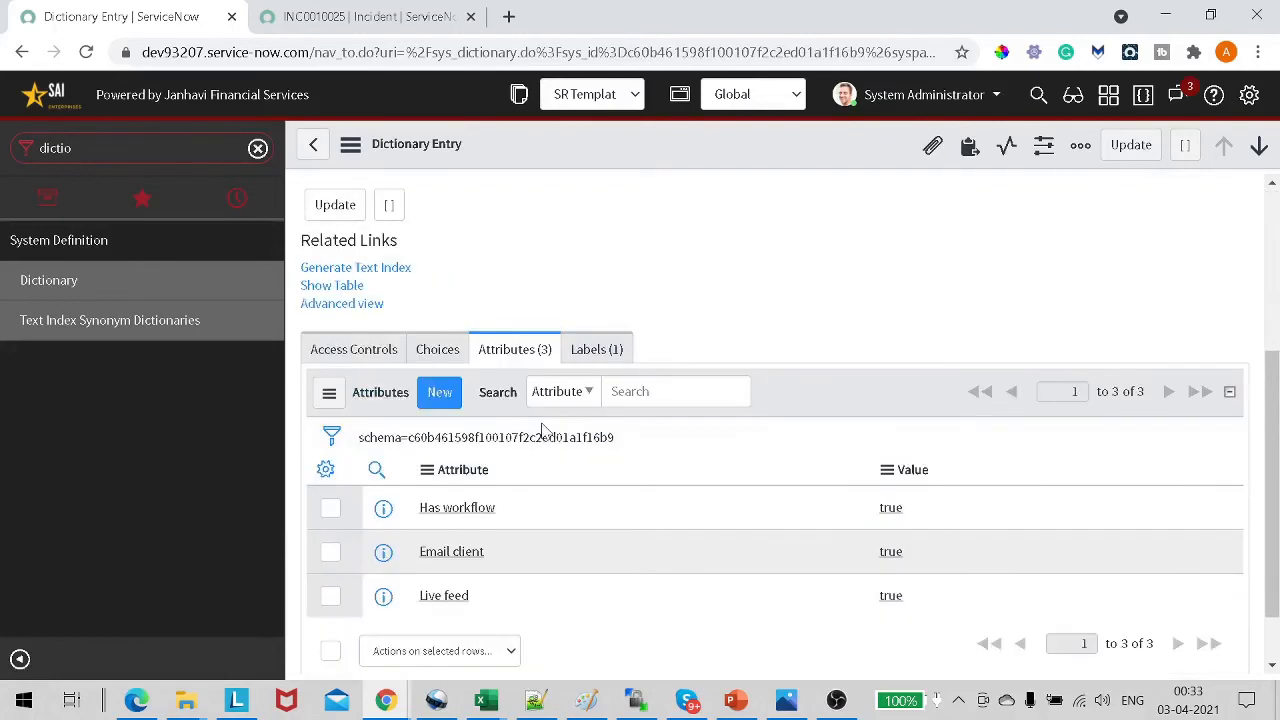
mouse_move(514, 356)
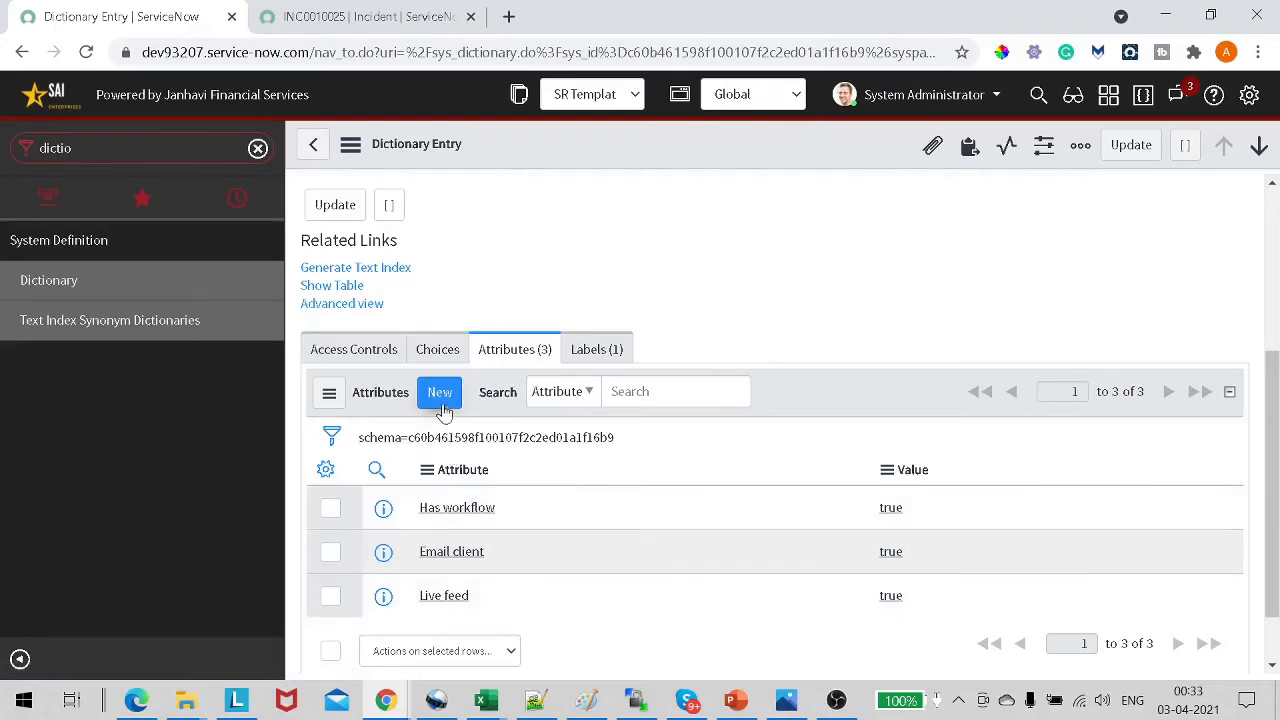
left_click(440, 392)
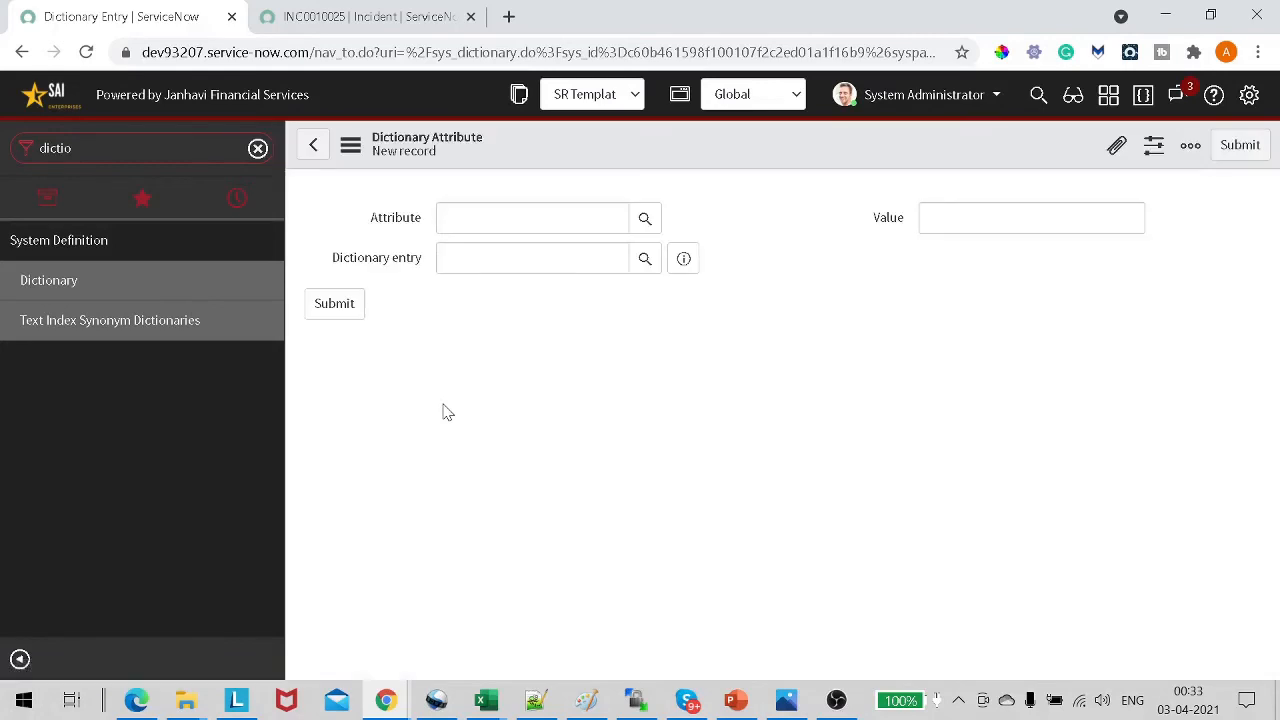
Step: Set the attribute to Use Document Viewer with value true and save the record
left_click(532, 216)
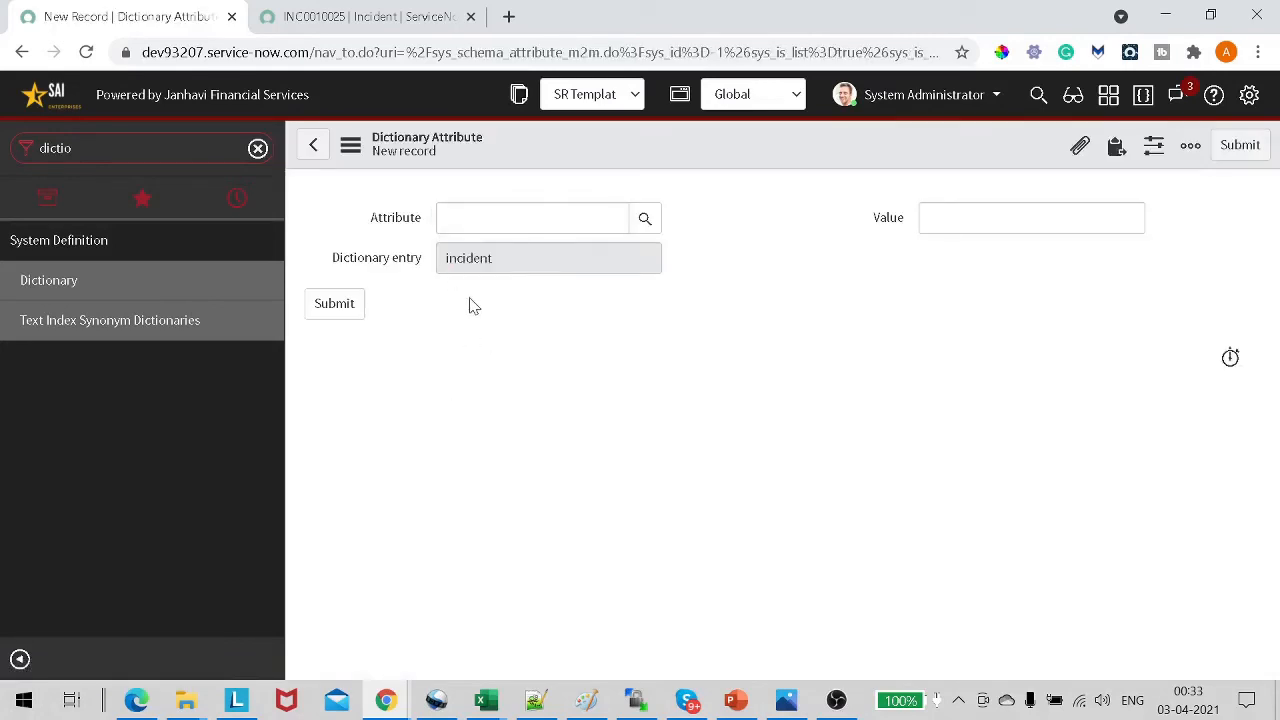
mouse_move(456, 316)
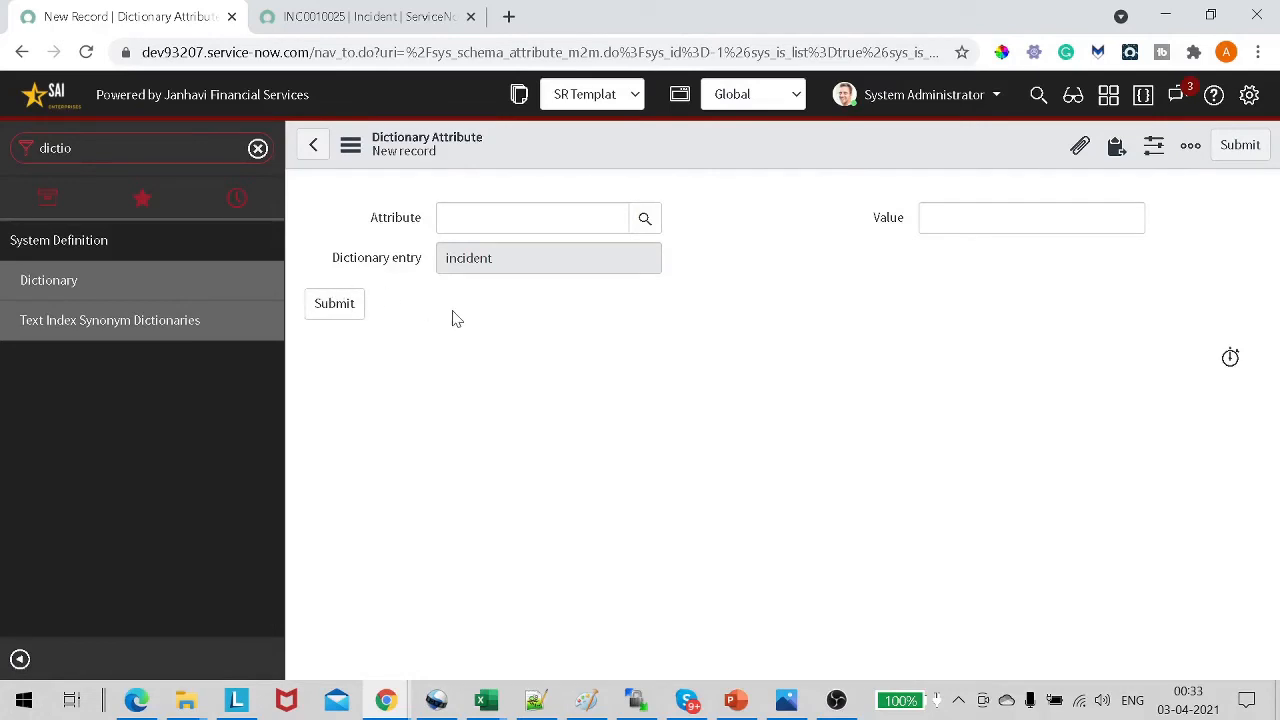
left_click(532, 216)
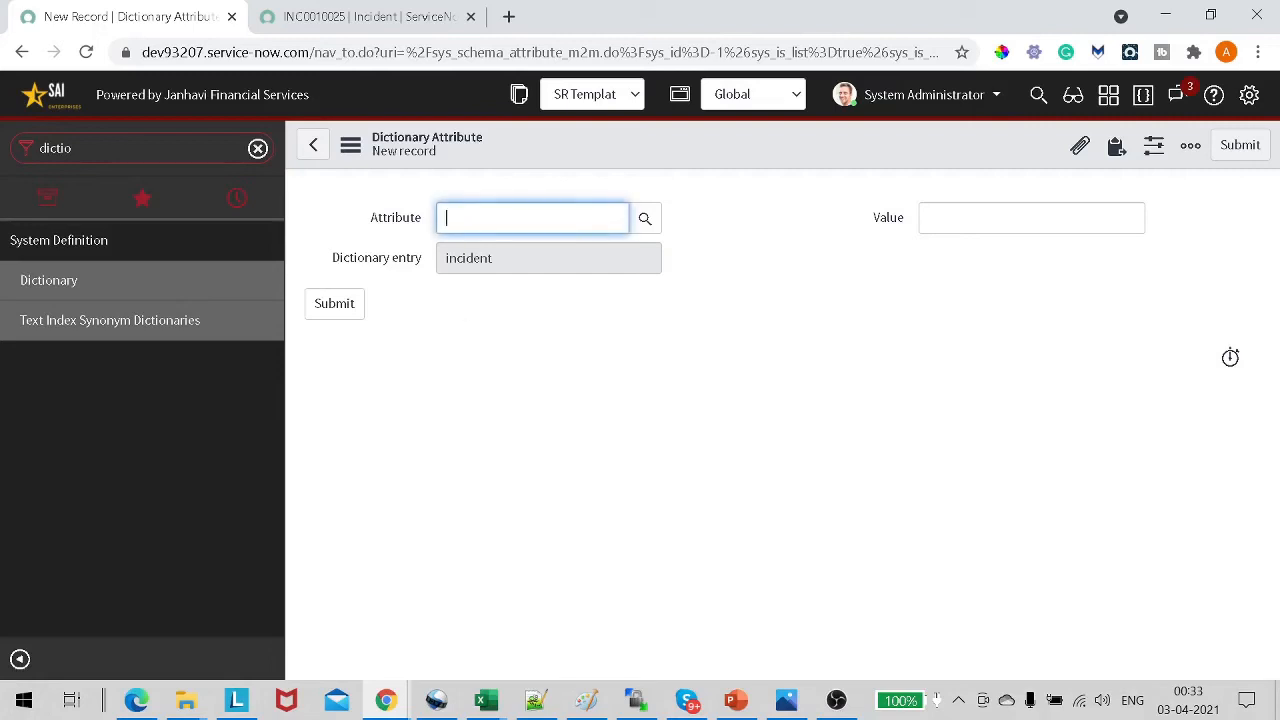
type("use")
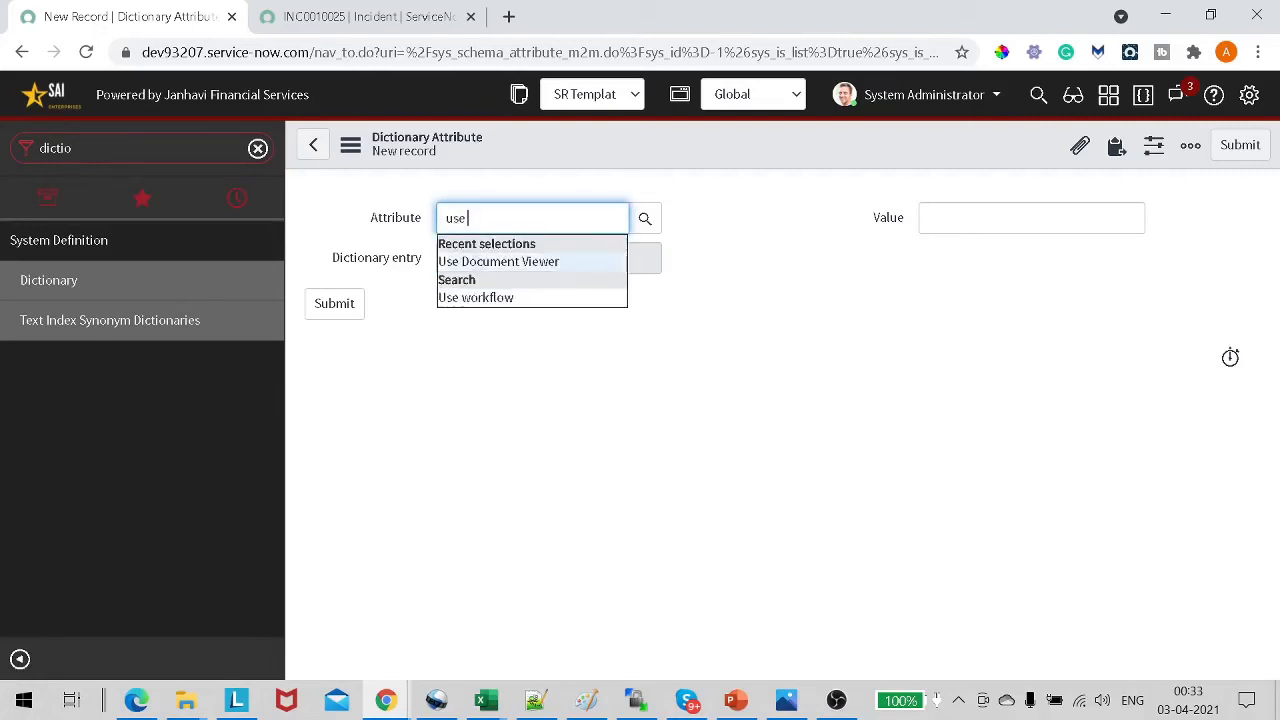
left_click(498, 260)
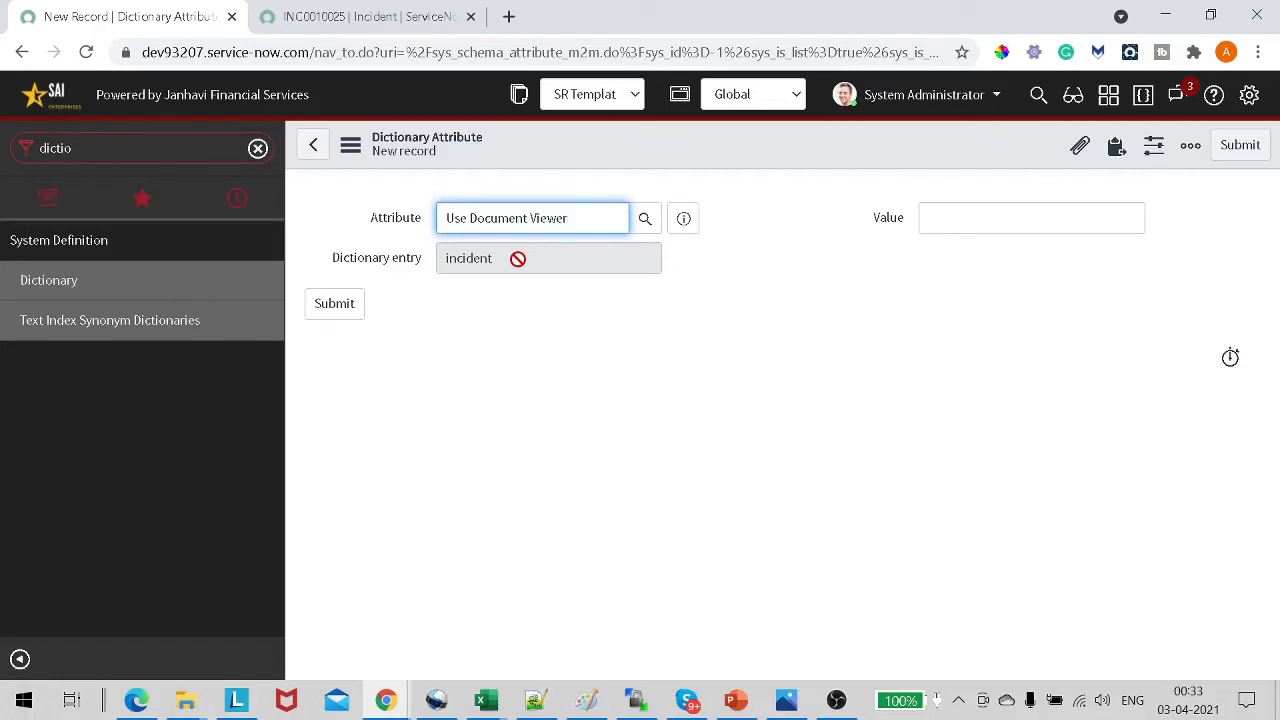
double_click(468, 258)
type("t")
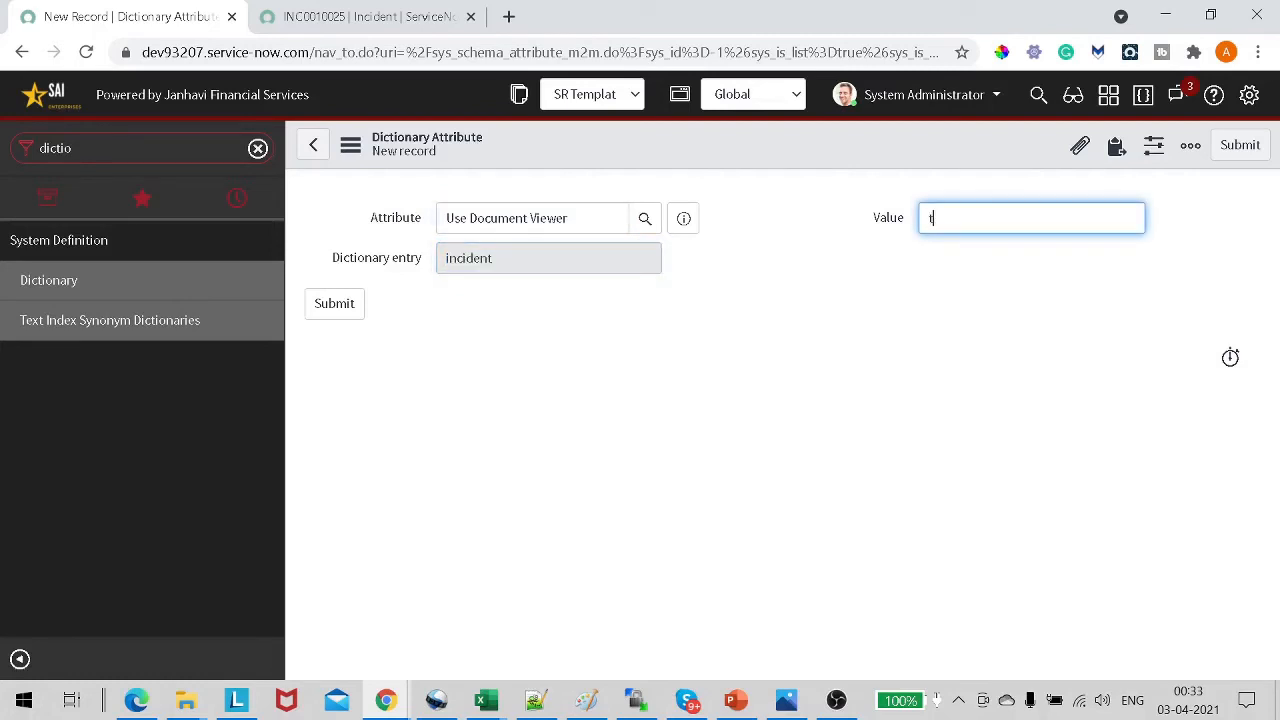
type("rue")
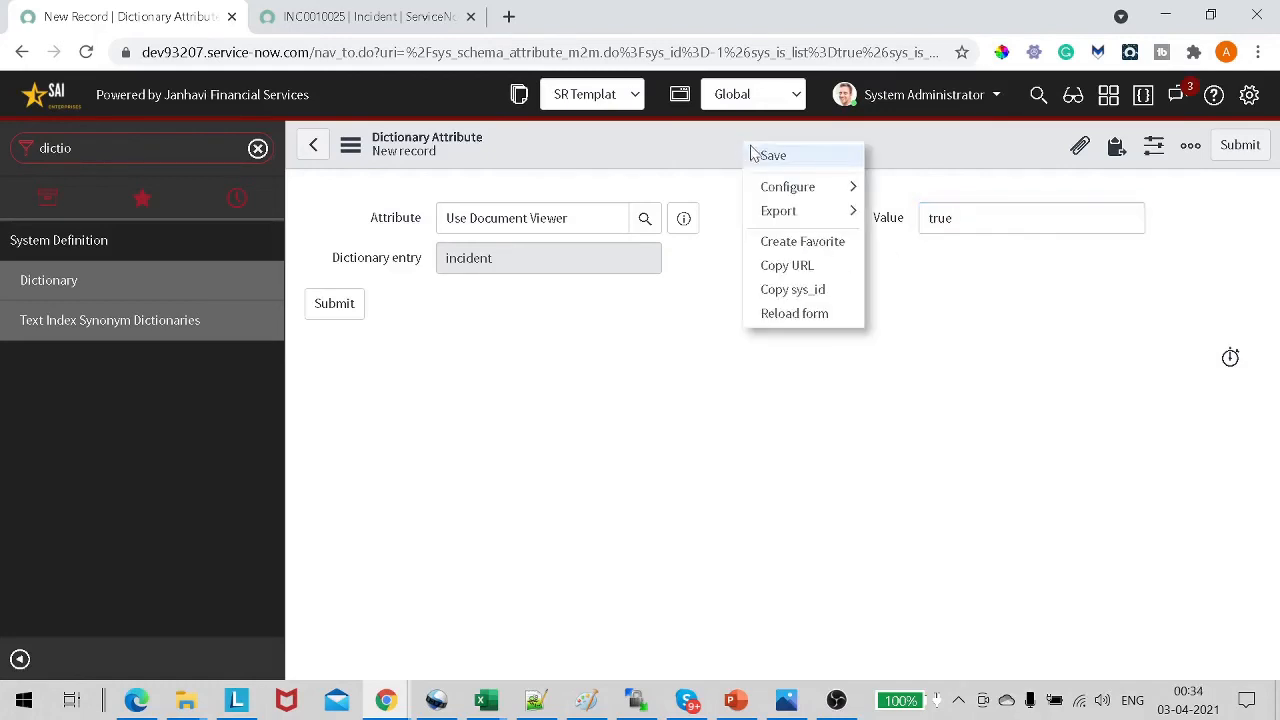
left_click(762, 160)
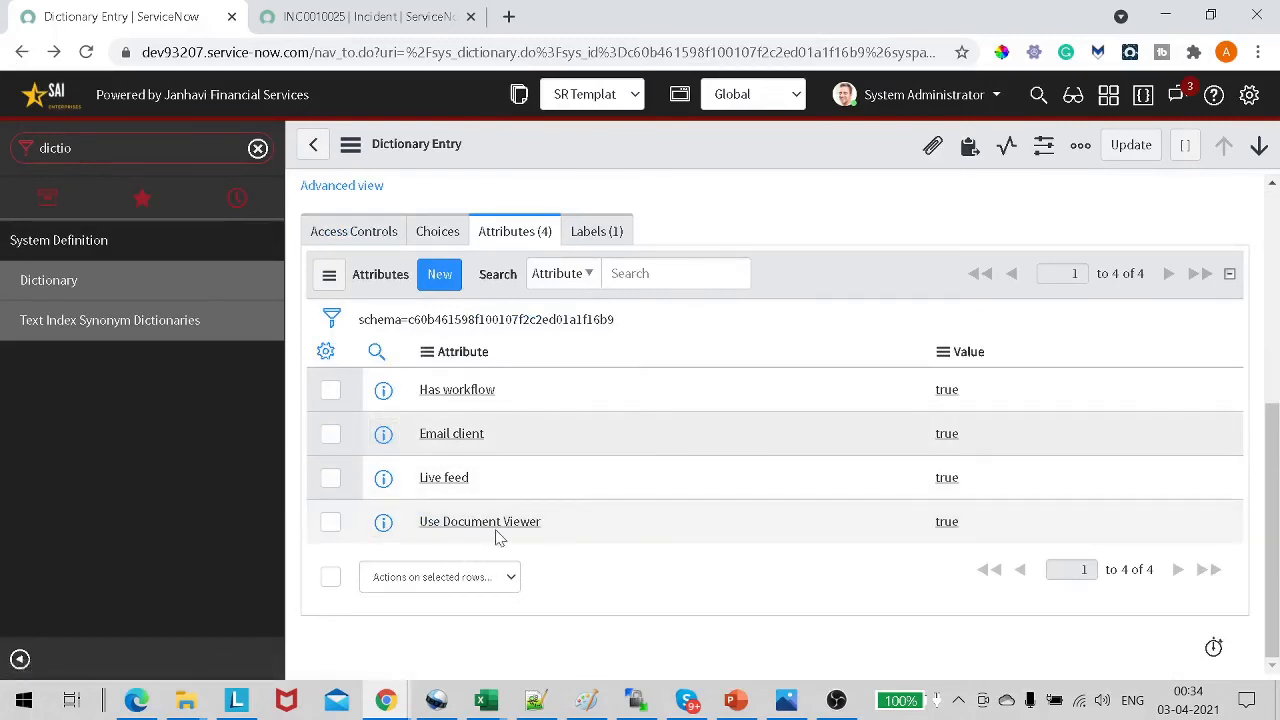
mouse_move(284, 284)
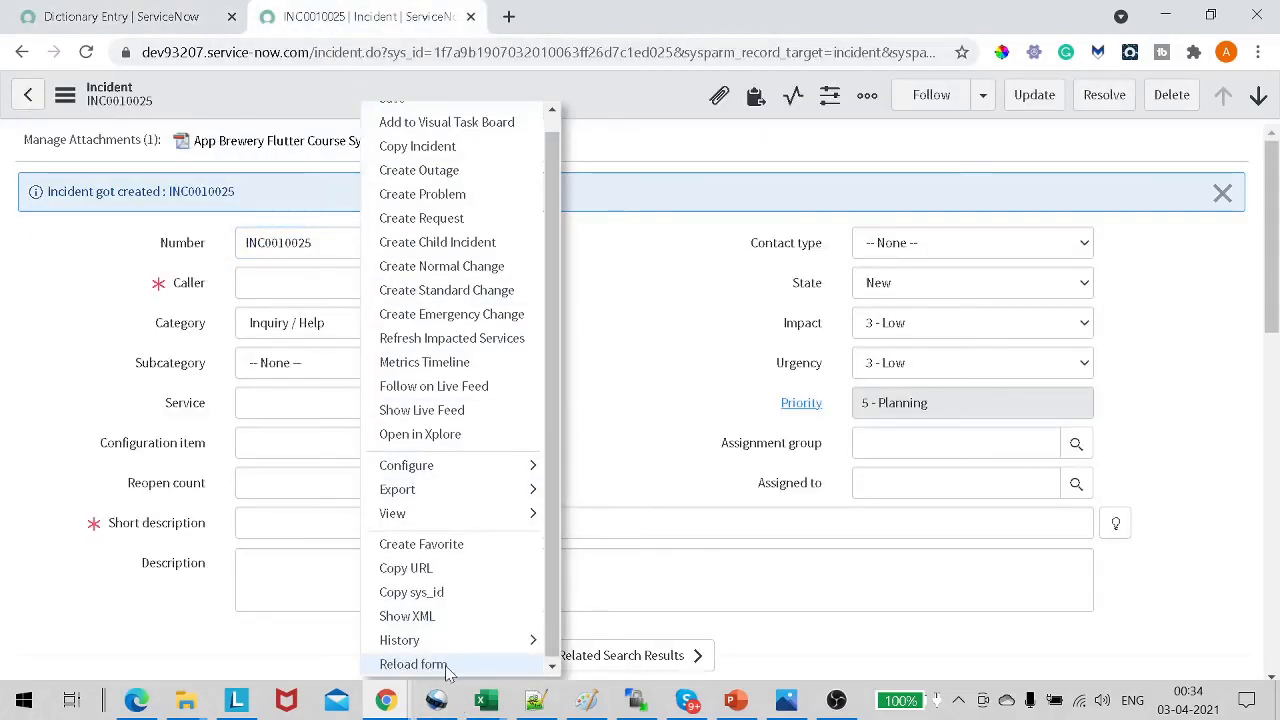
Step: Reload the INC0010025 incident form from its header context menu
left_click(414, 664)
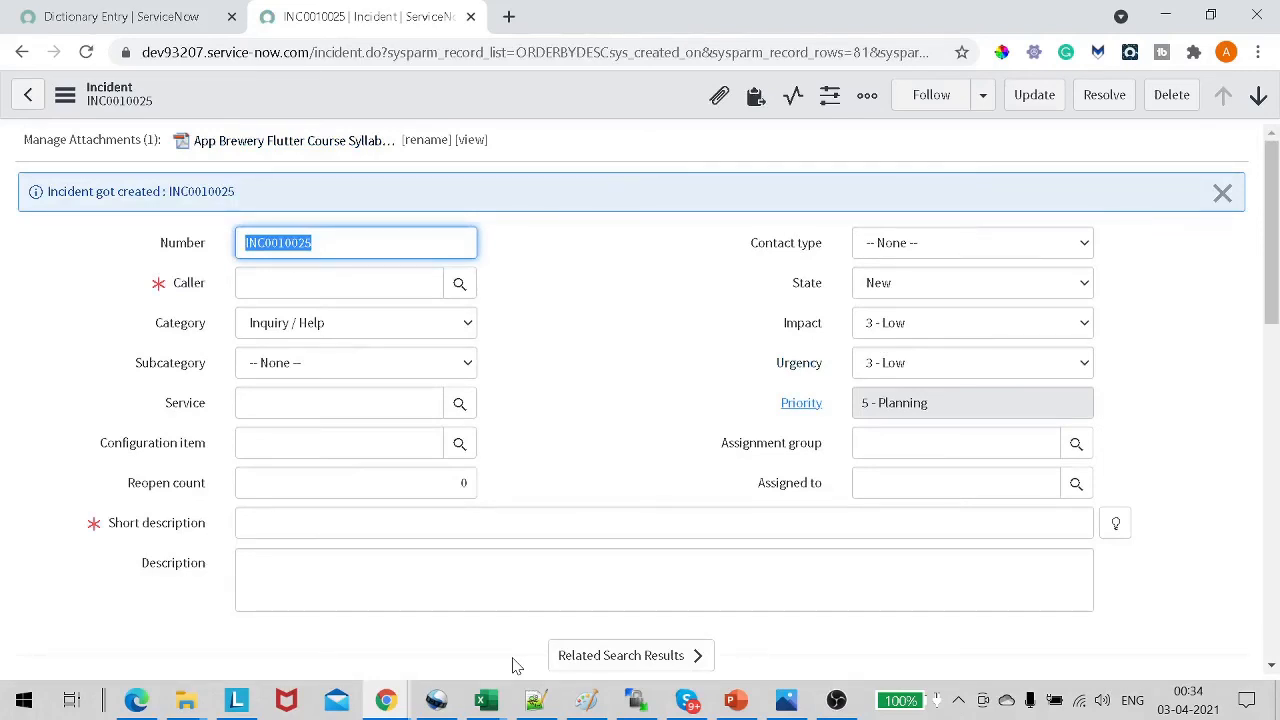
mouse_move(504, 634)
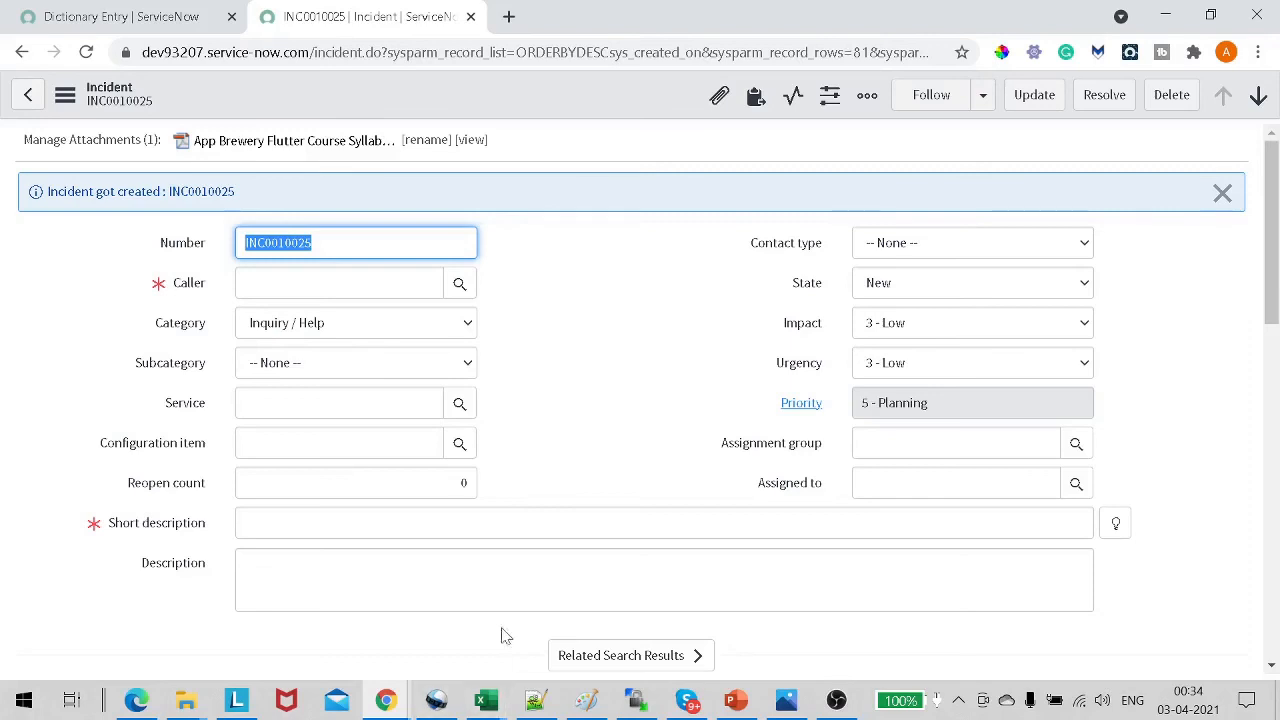
mouse_move(470, 140)
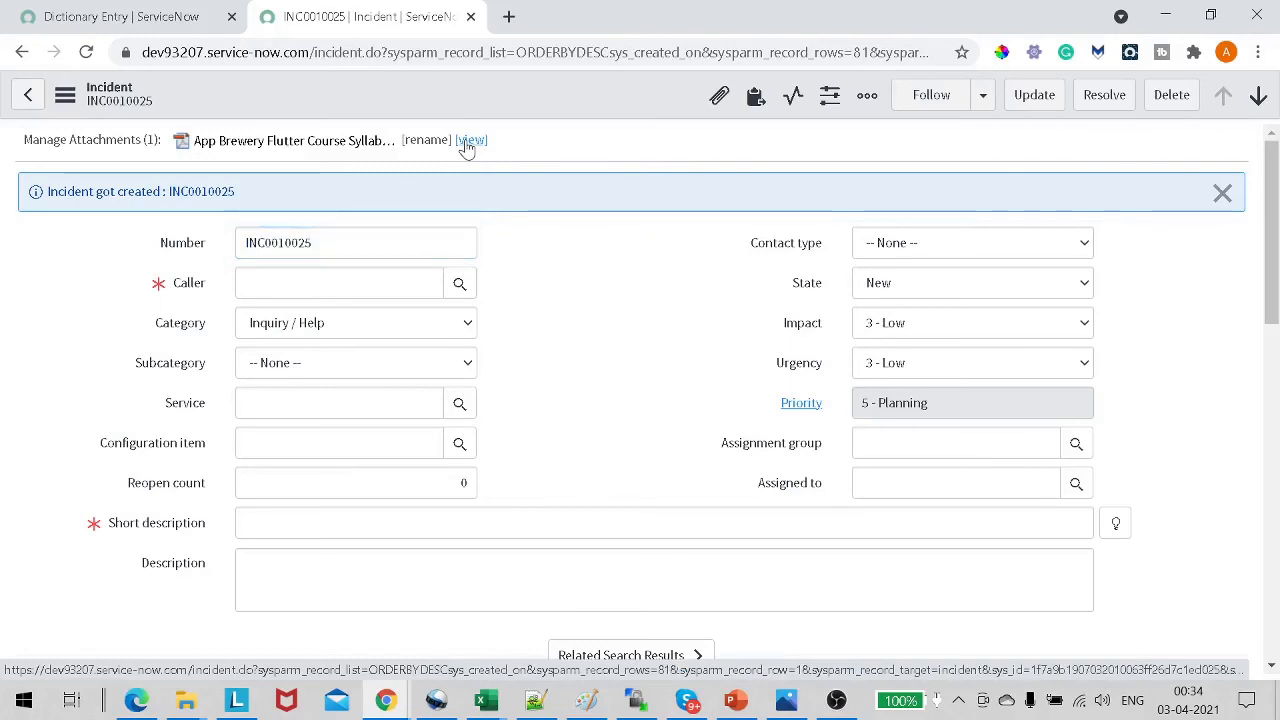
left_click(470, 140)
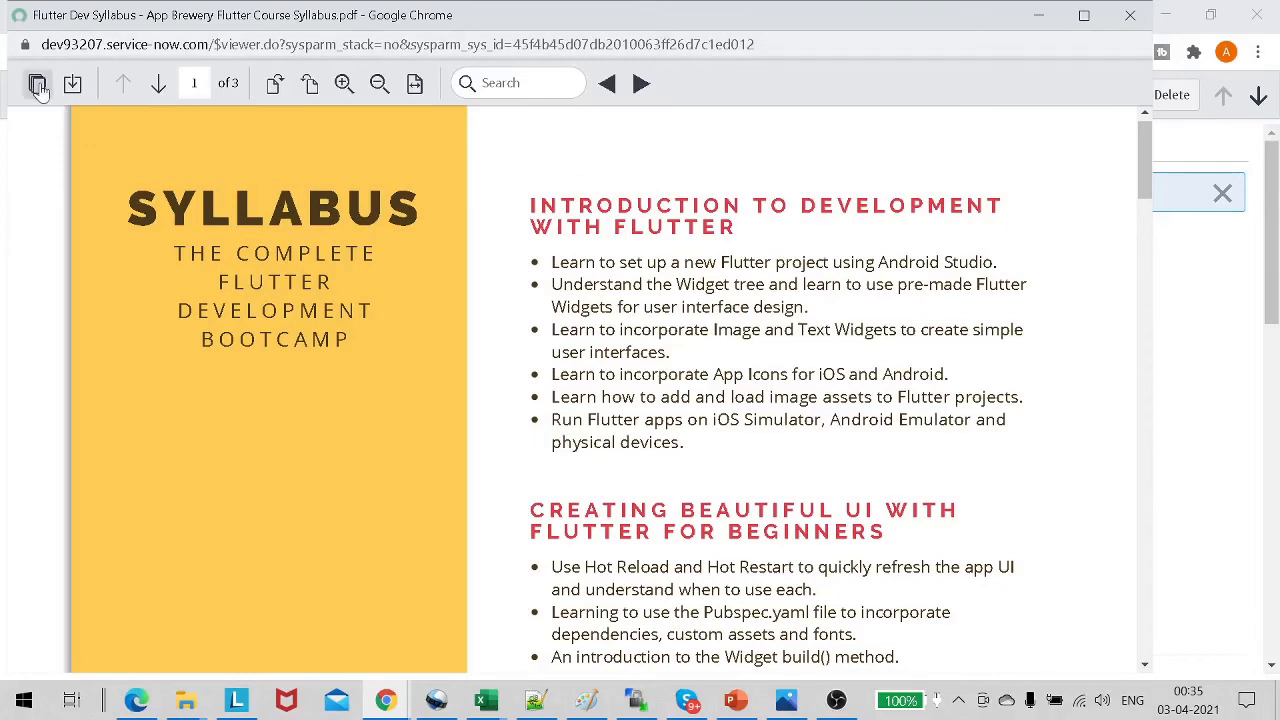
mouse_move(72, 84)
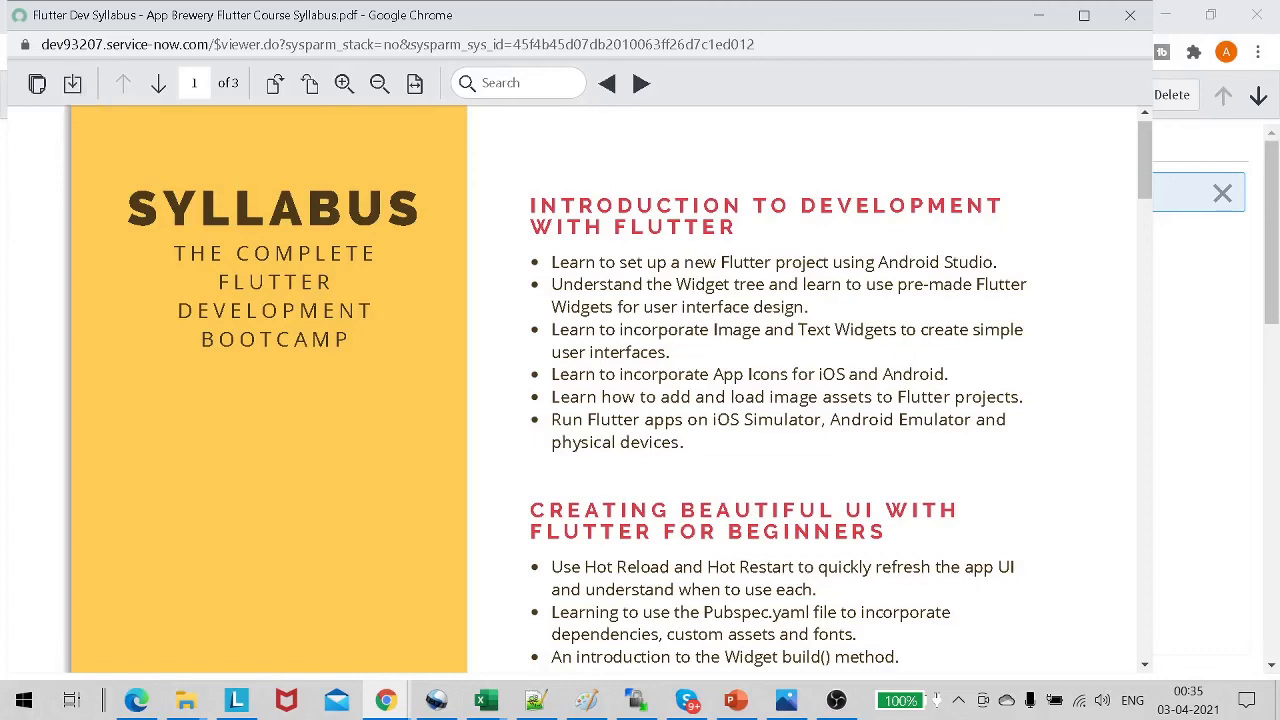
mouse_move(760, 88)
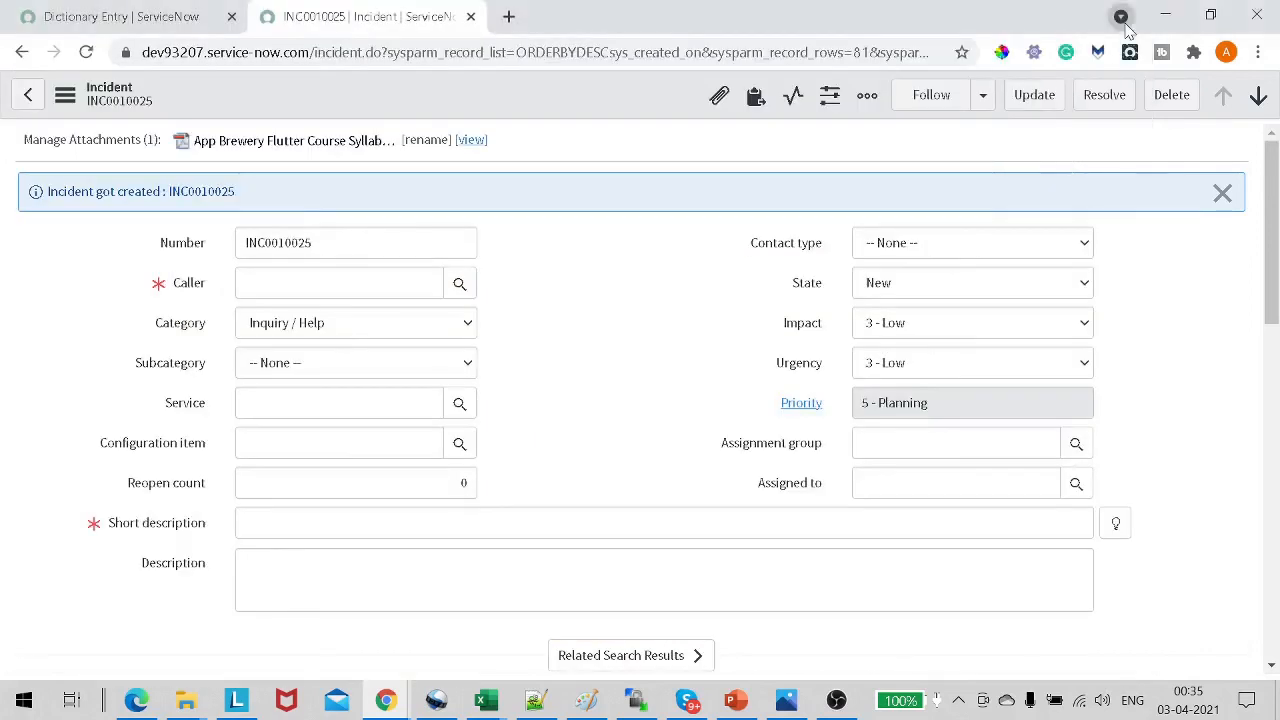
mouse_move(548, 152)
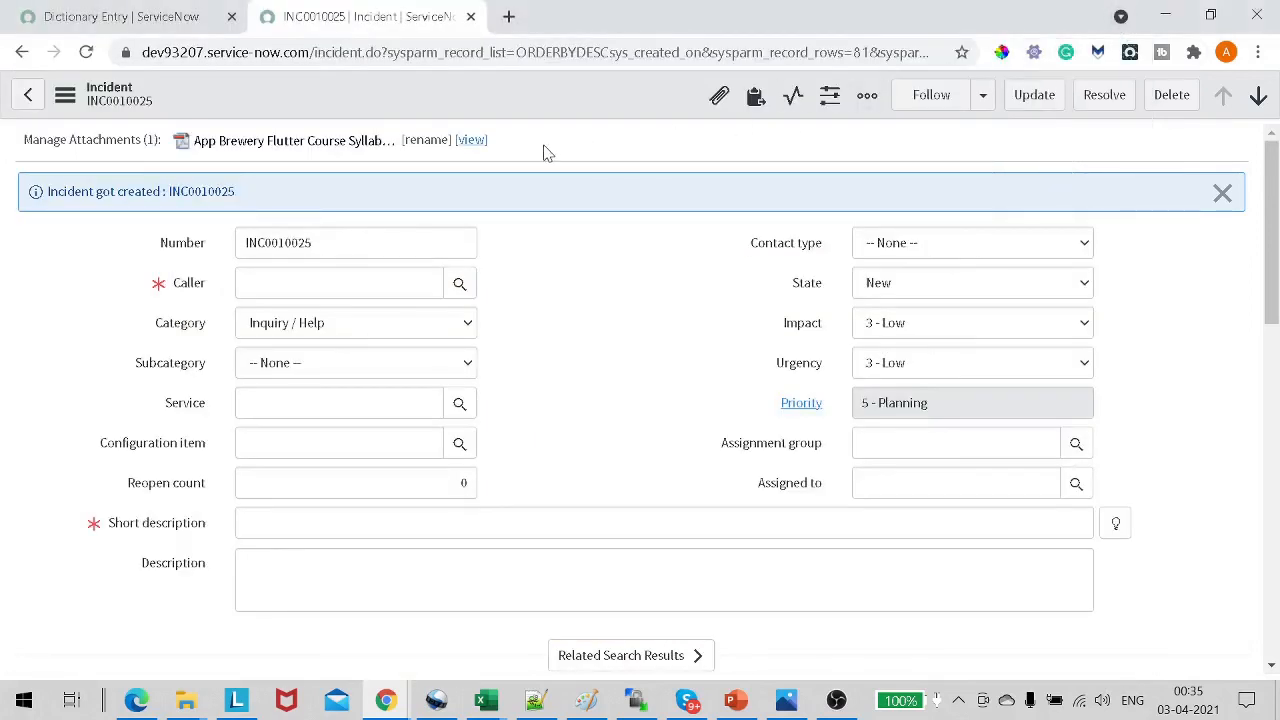